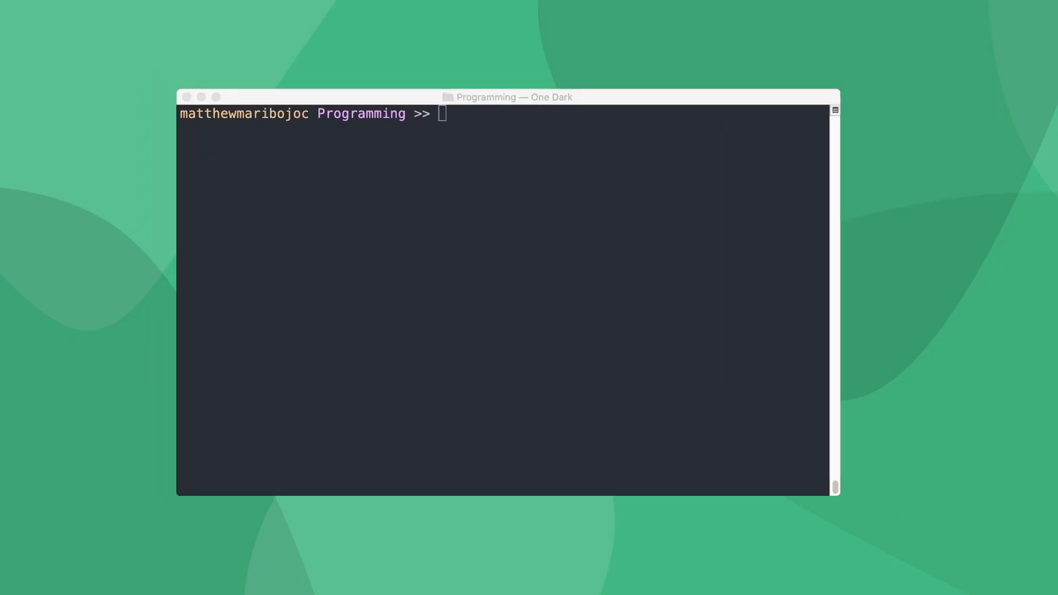
Run npm install in the new Vue project's terminal.
text(npm in)
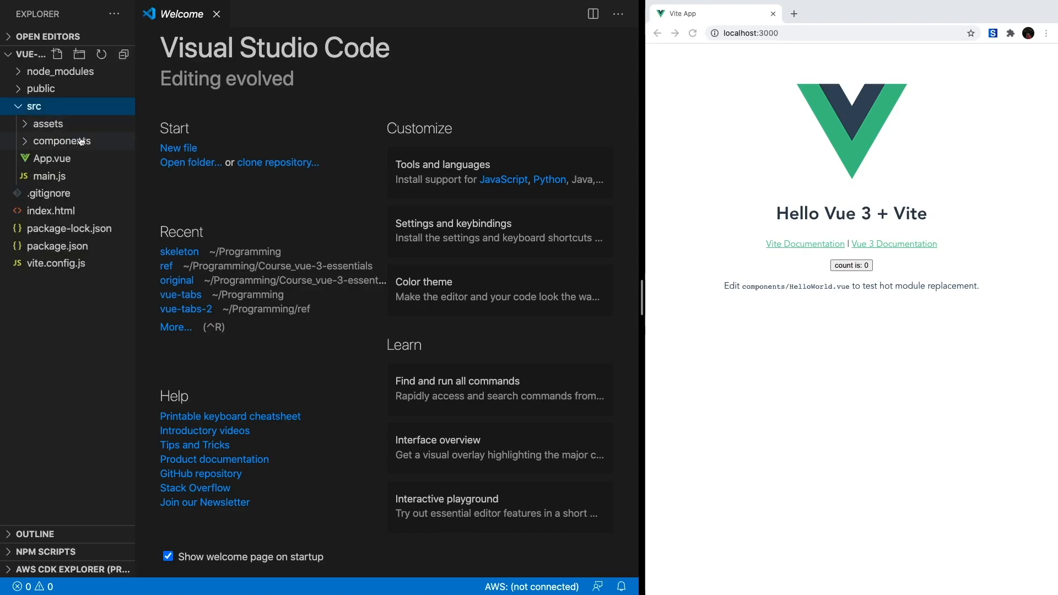
Create ProfileCard.vue with async setup and a loadUserData Promise resolving mock data after 2000 ms.
text(Profi)
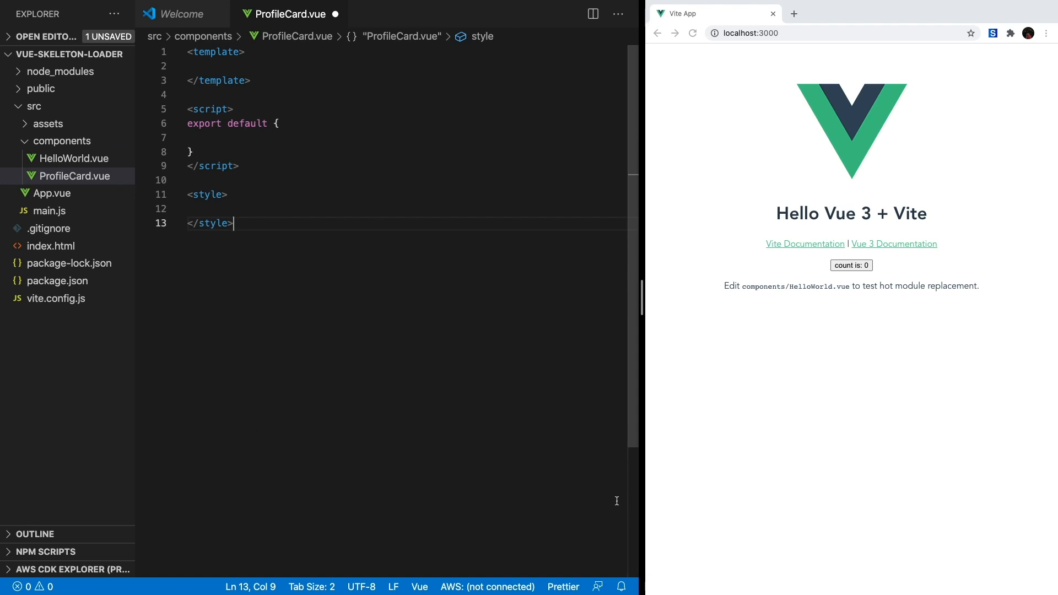
text(async setup ())
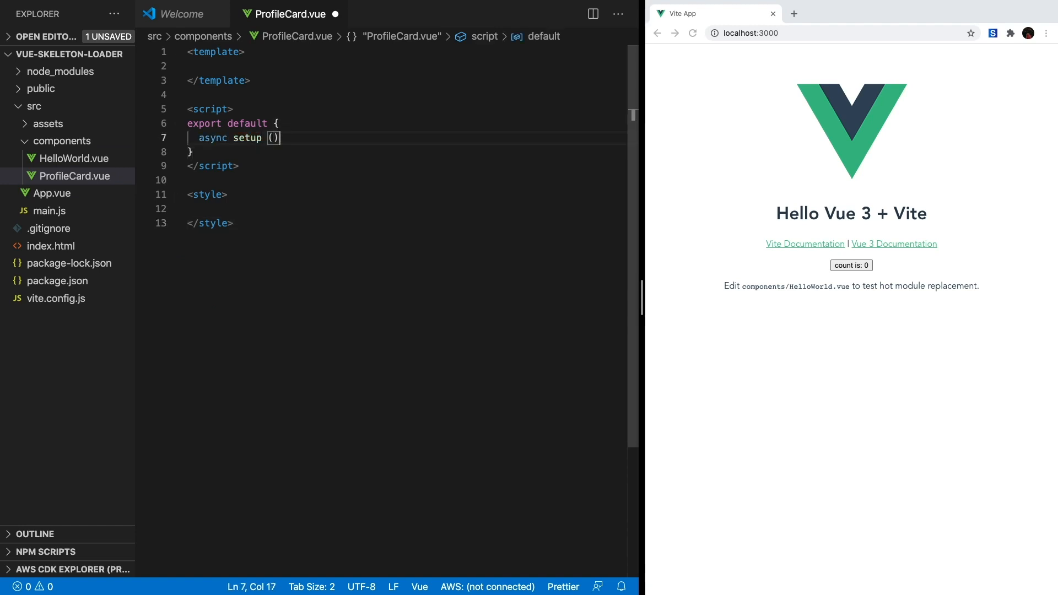
text(const loadUser)
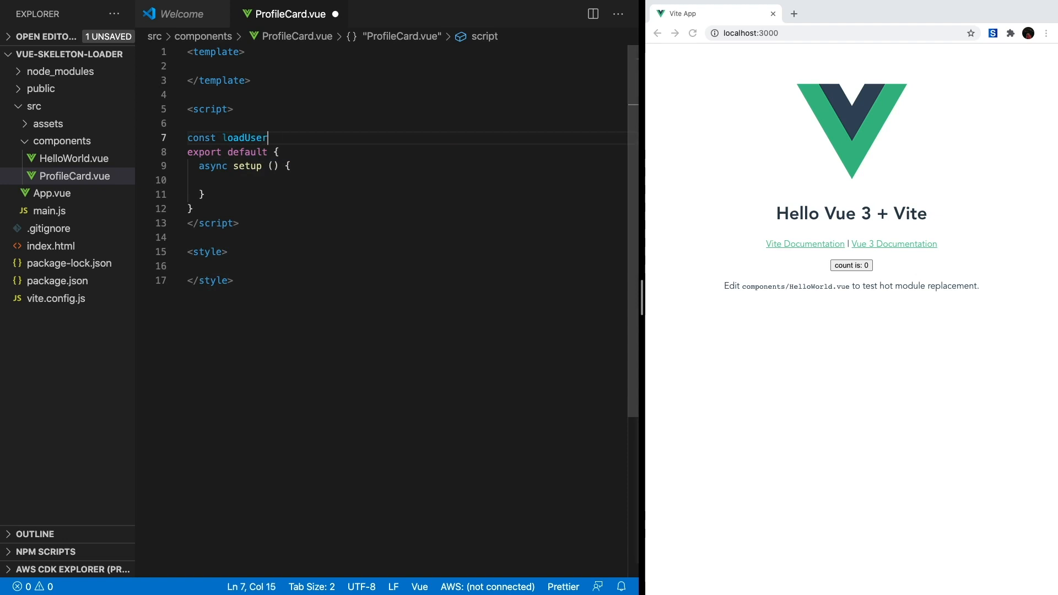
text(Data = async() => {)
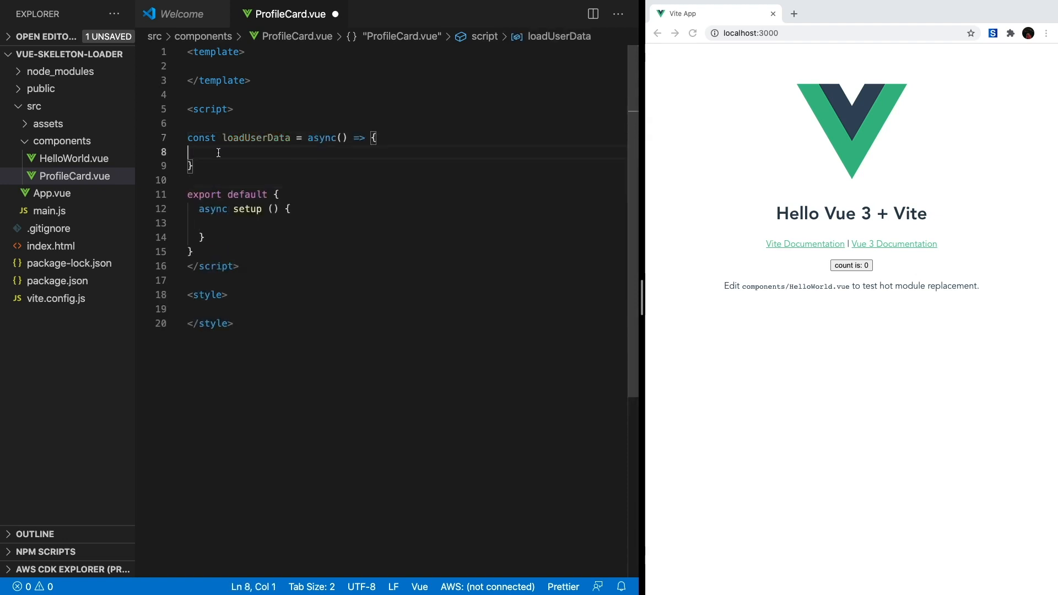
text(return new Promise())
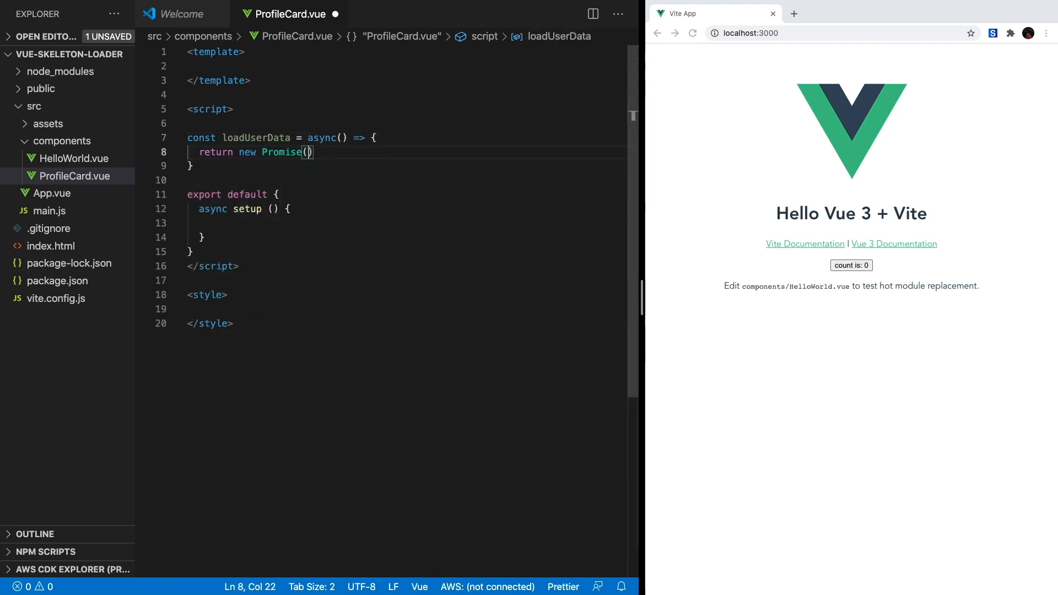
text(setTimeout(() => {)
text(import { ref } from 'vue)
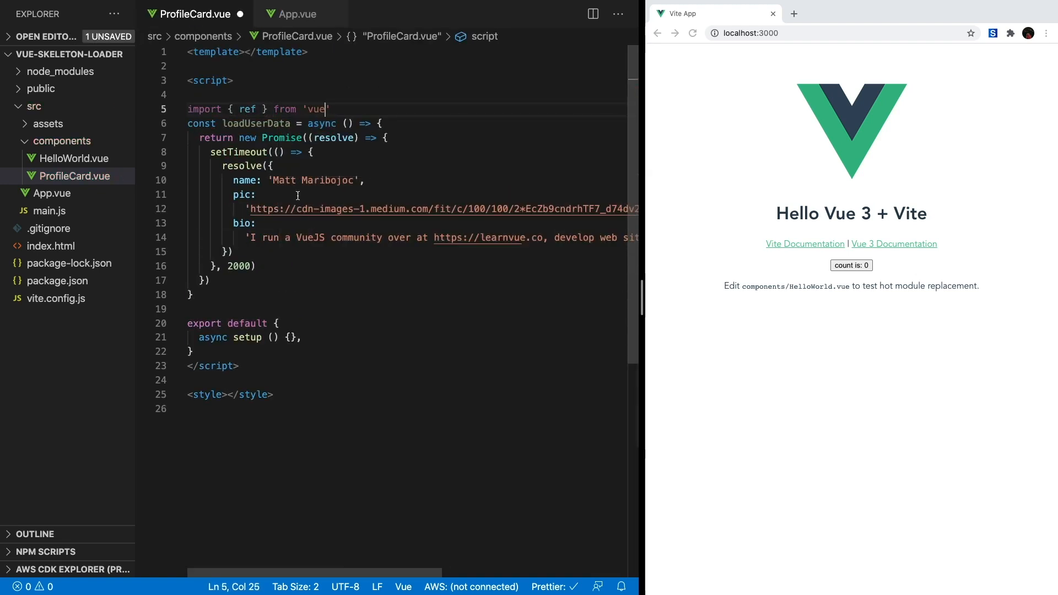
text(const userData = ref(await loadUserData()
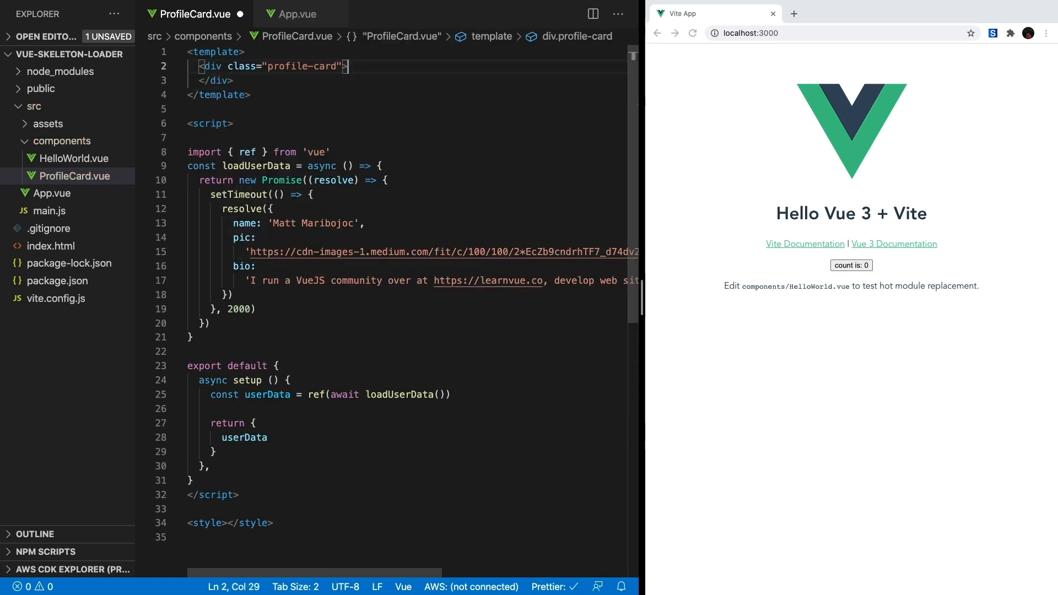
Add profile-card markup binding userData's picture, a 'Written By' label, name and bio.
text(<div class="profile-image">)
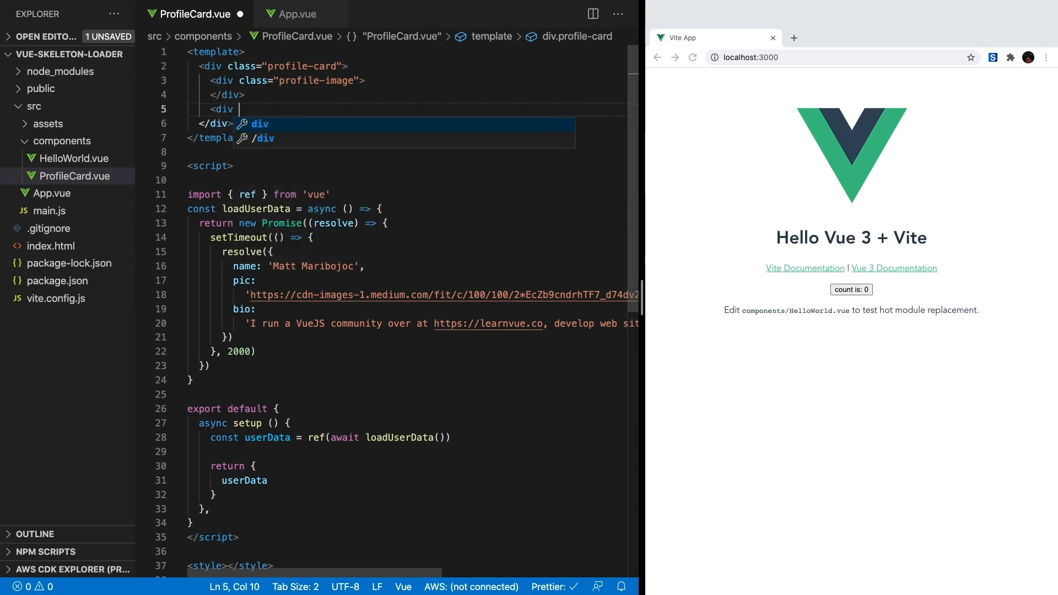
text(class="profile-info">)
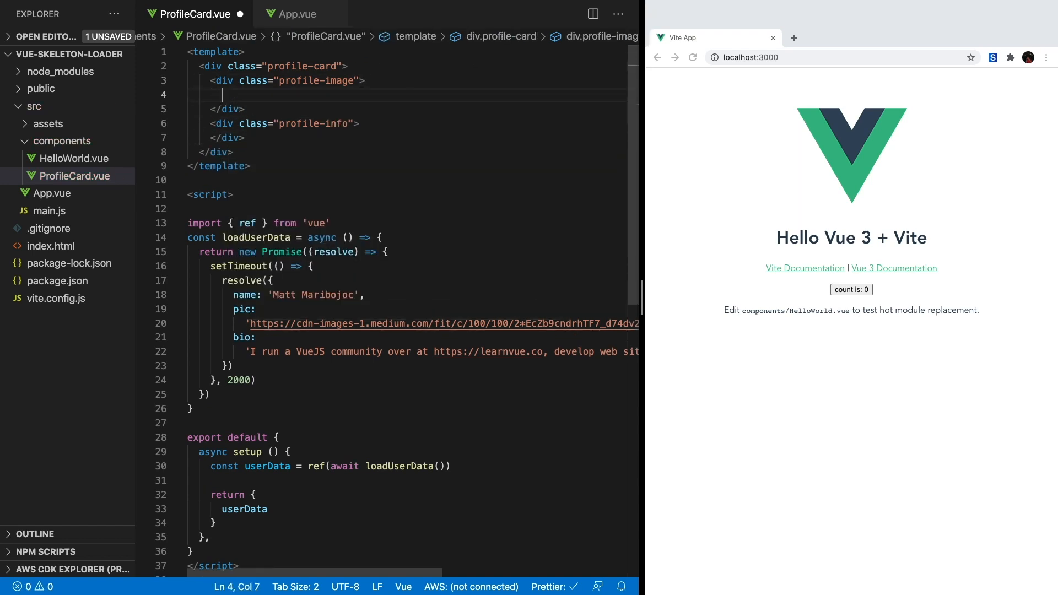
text(<img :)
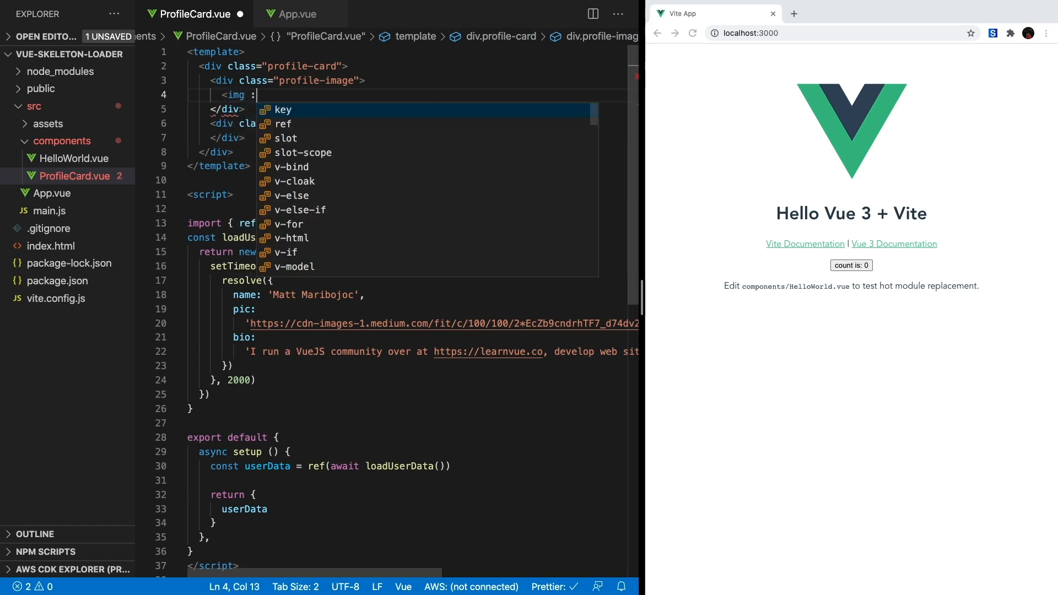
text(src="userData.pic" />)
text(<span> Wri)
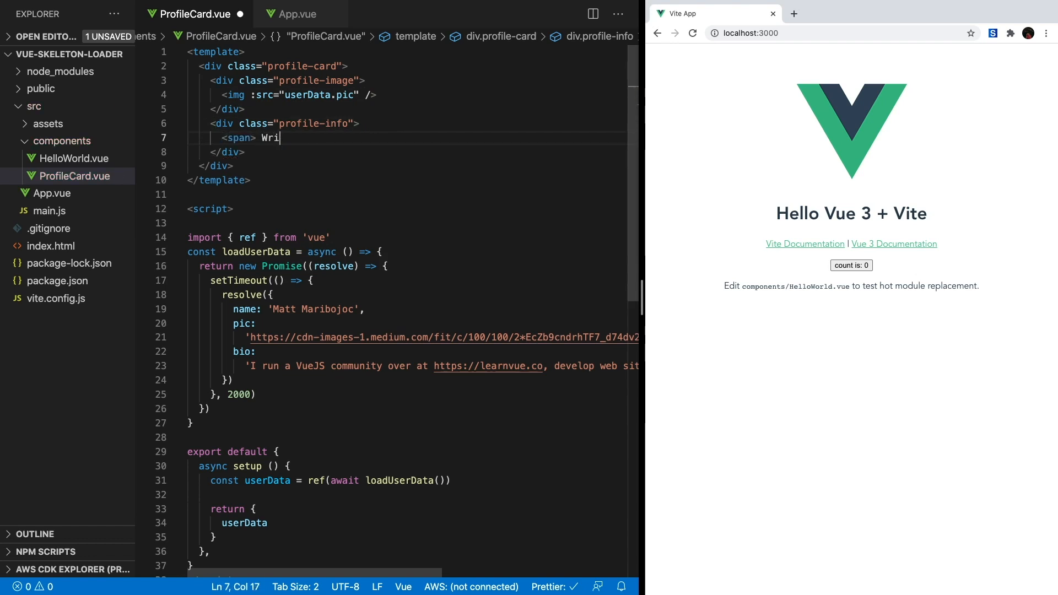
text(tten By </span>)
text(<p>{{ userData.bio }}</p>)
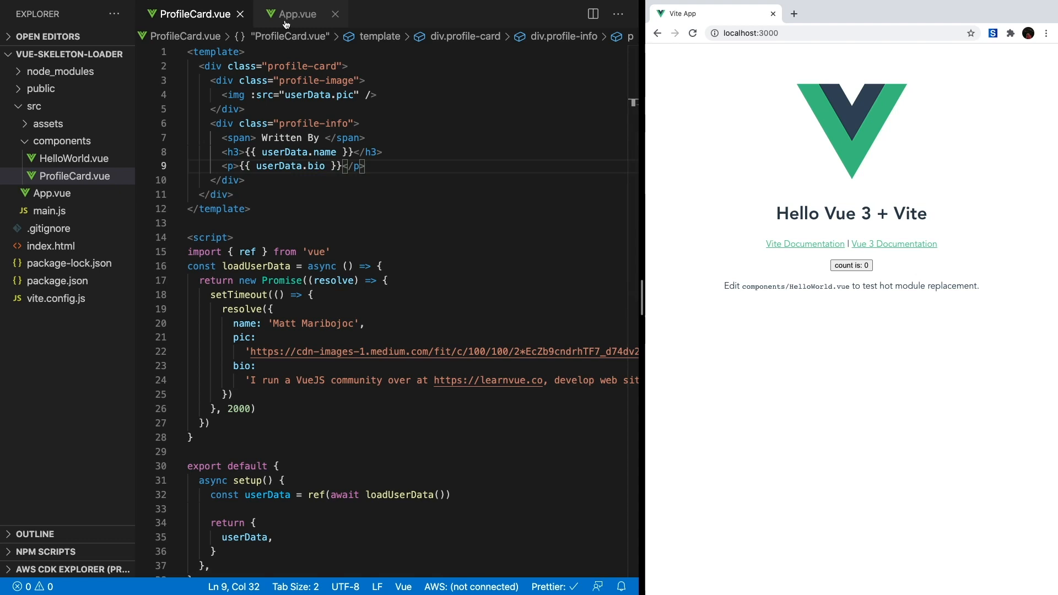
In App.vue, wrap ProfileCard in Suspense with a 'Loading...' fallback template.
click(295, 14)
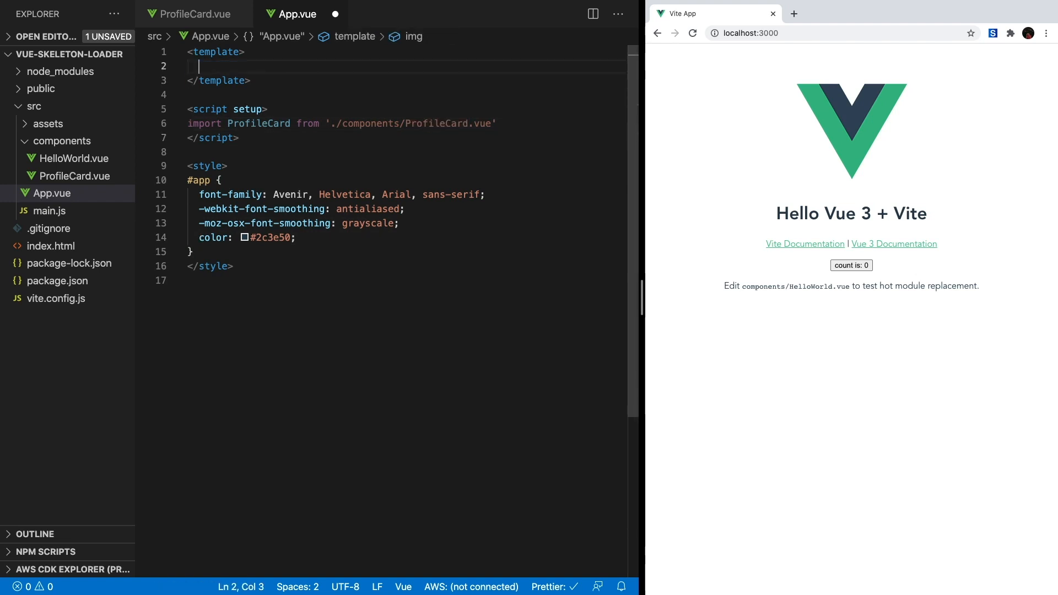
text(<Suspene)
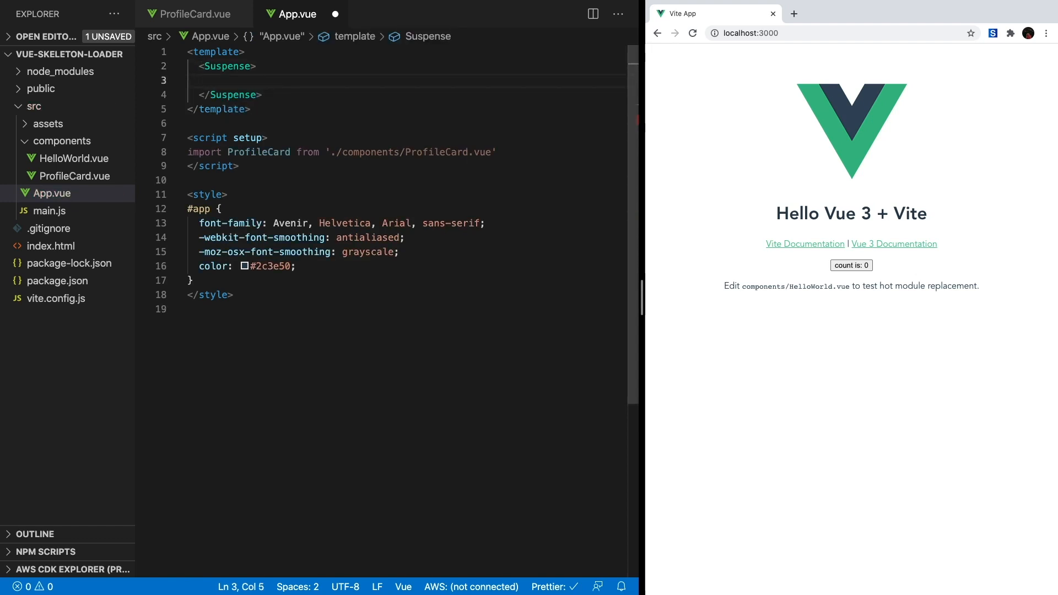
text(<template #default>)
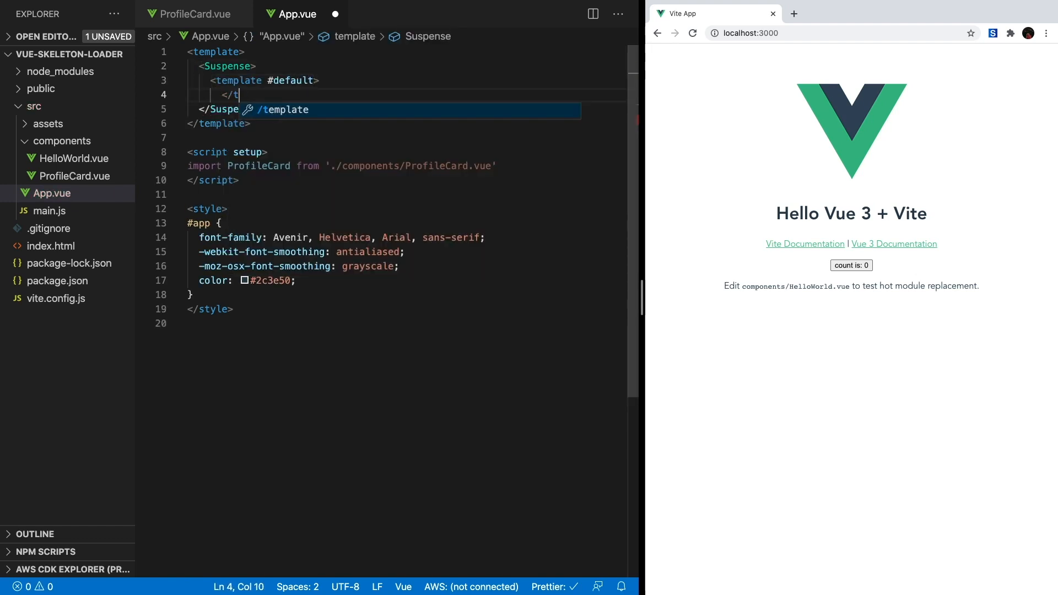
text(<template #fallback>)
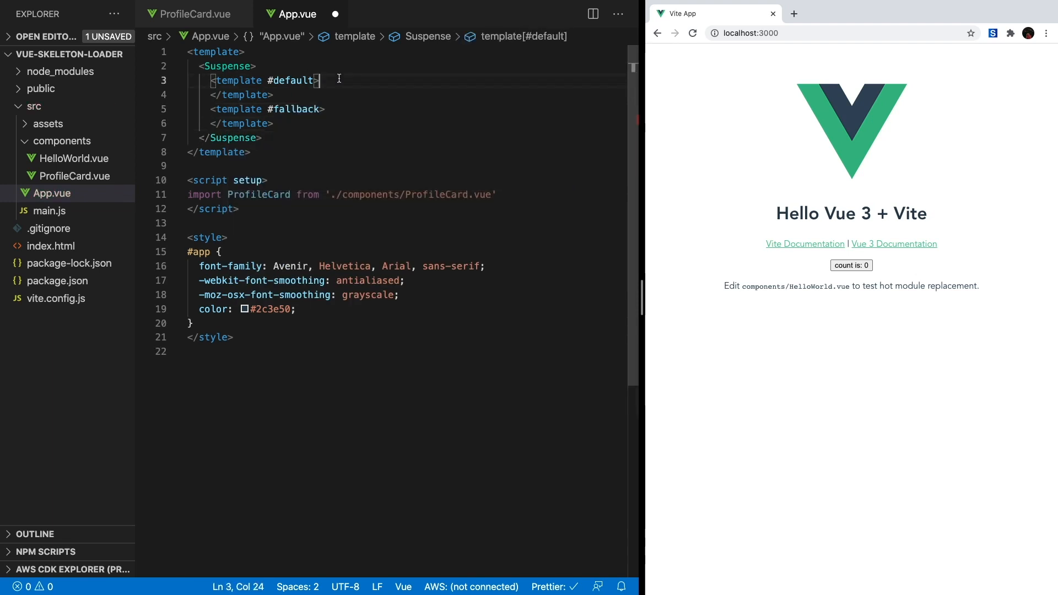
text(<ProfileCard />)
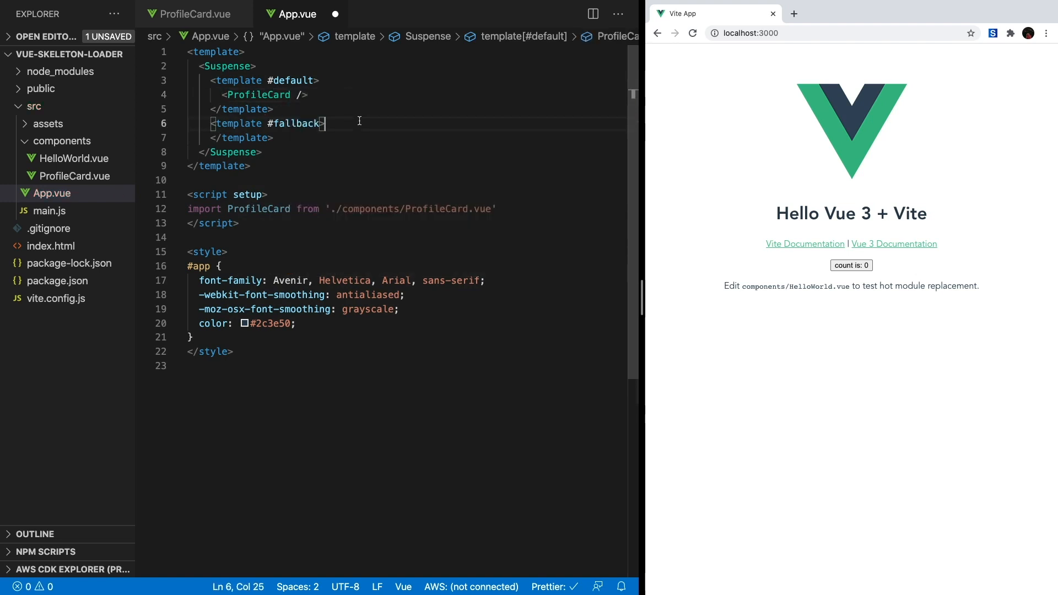
text(Loadin)
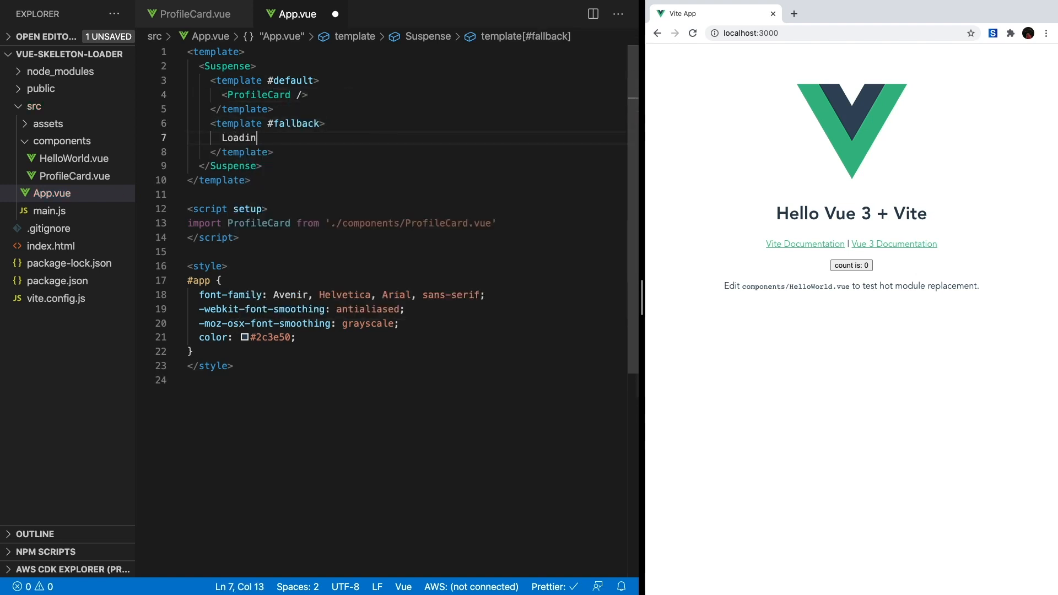
text(g... </template>)
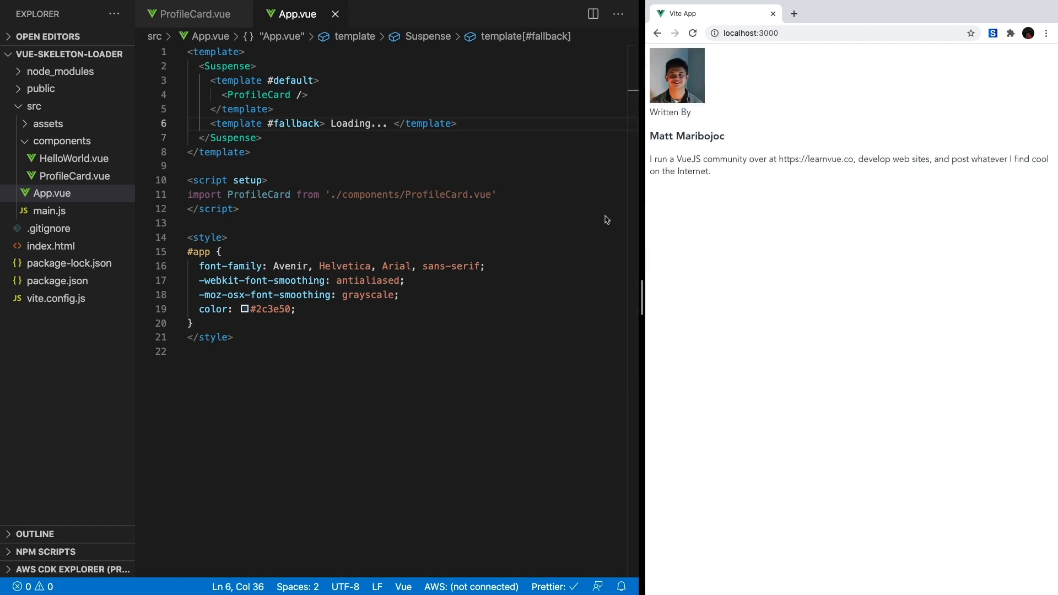
mouse_move(224, 169)
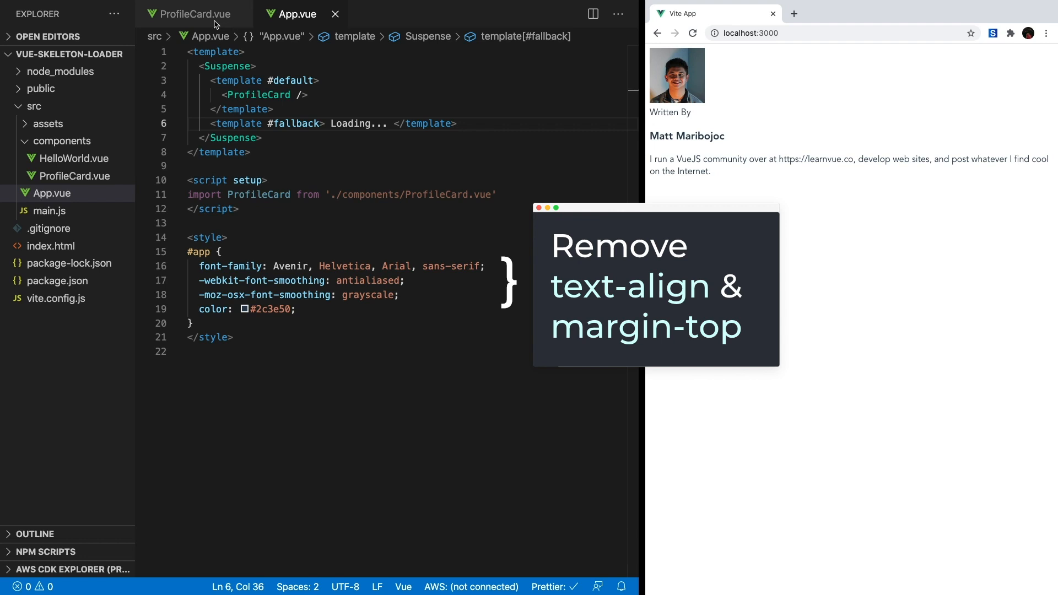
Add an html, body rule with background-color #eee to App.vue's styles.
text(html,)
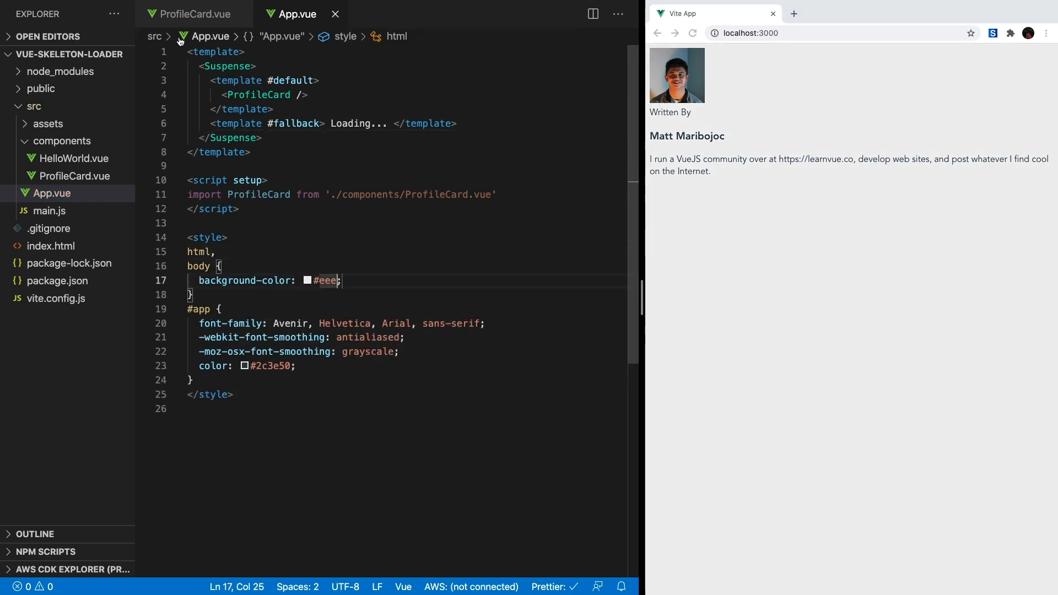
Style .profile-card with max-width 700px, min-height 180px, white background, hidden overflow, 20px radius.
click(195, 13)
text(width: 100%)
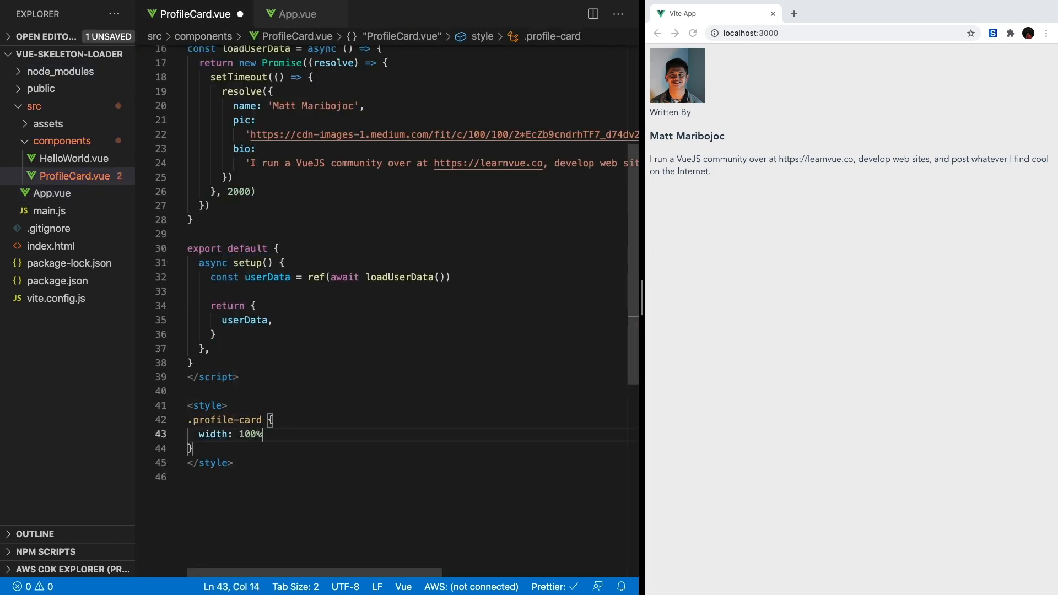
text(max-width: 70)
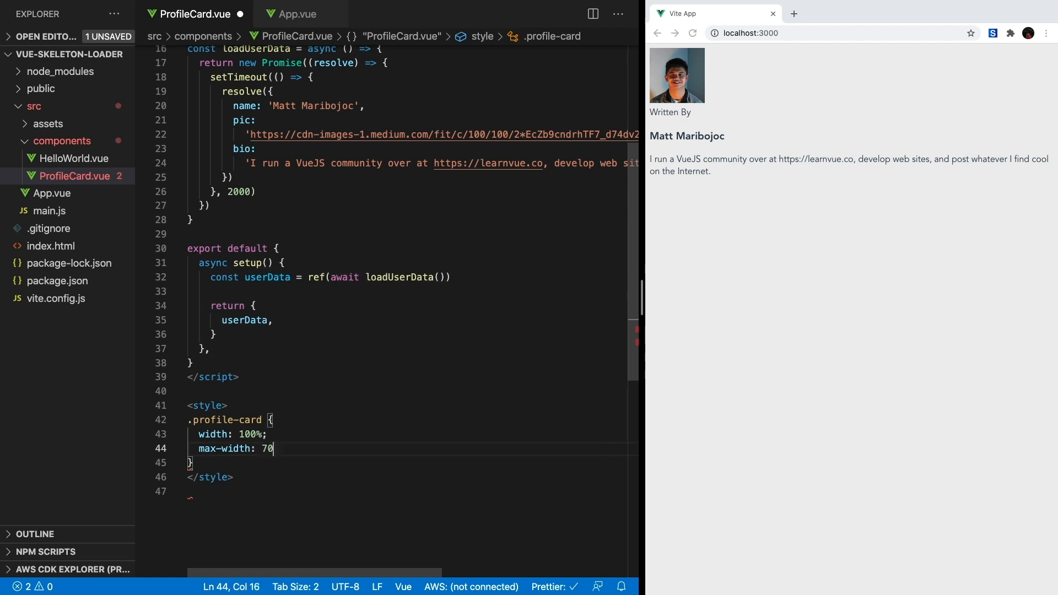
text(0px;)
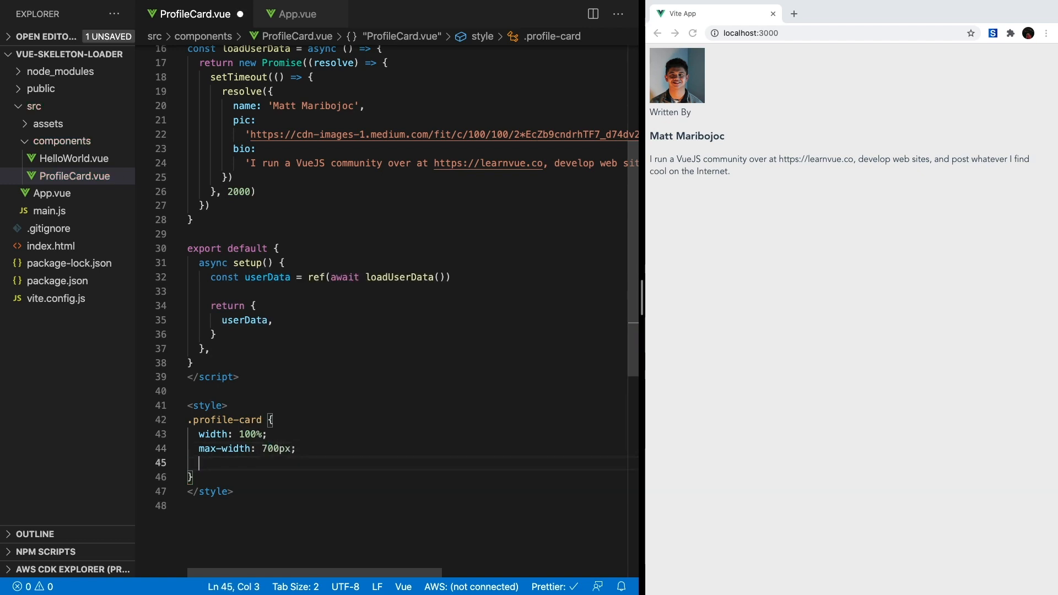
text(min-height:)
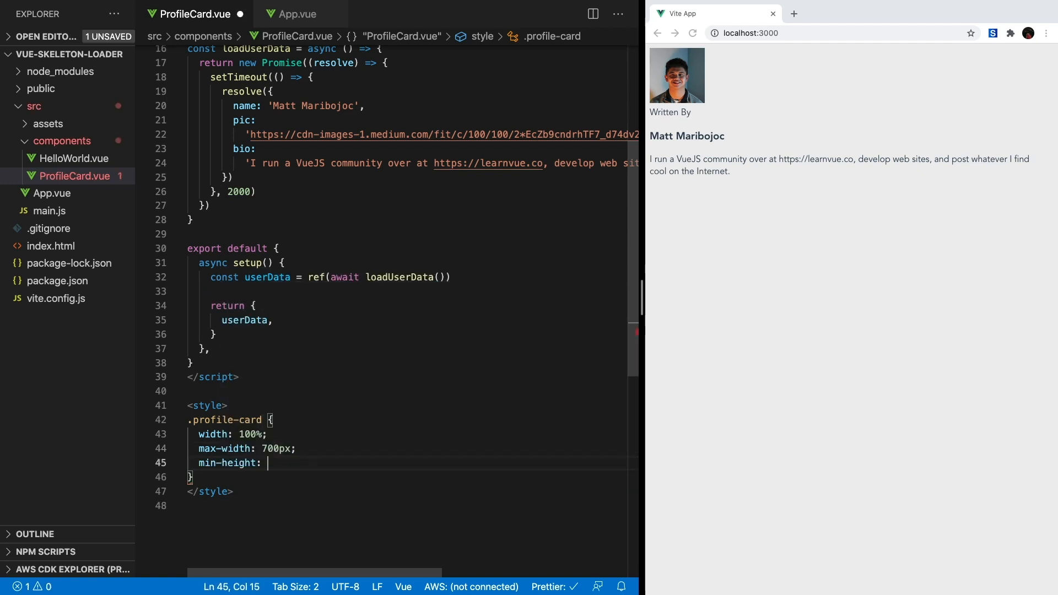
text(180px;)
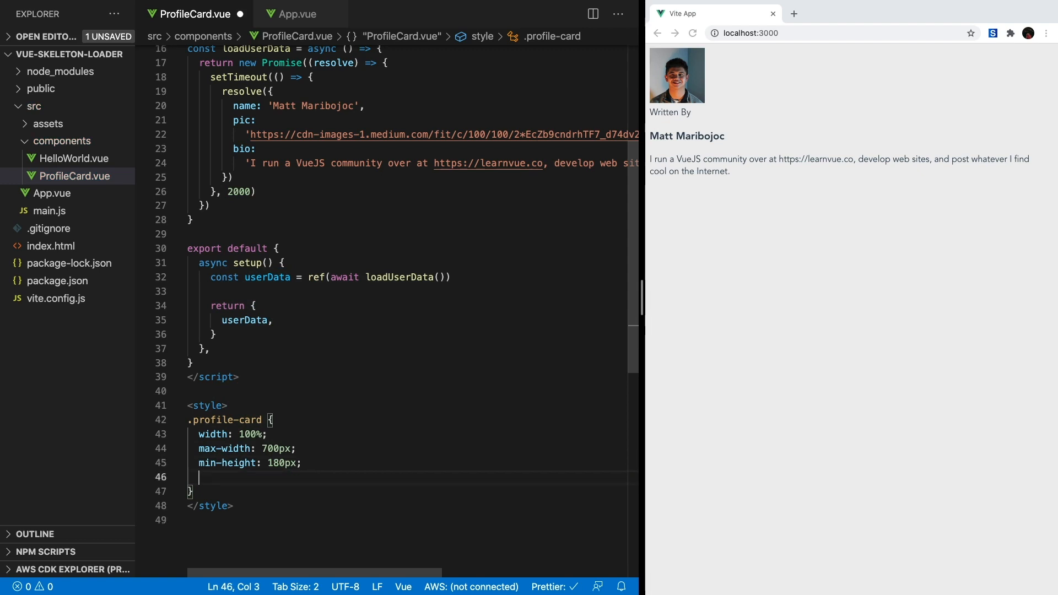
text(background: white;)
text(box-sizing: border-box;)
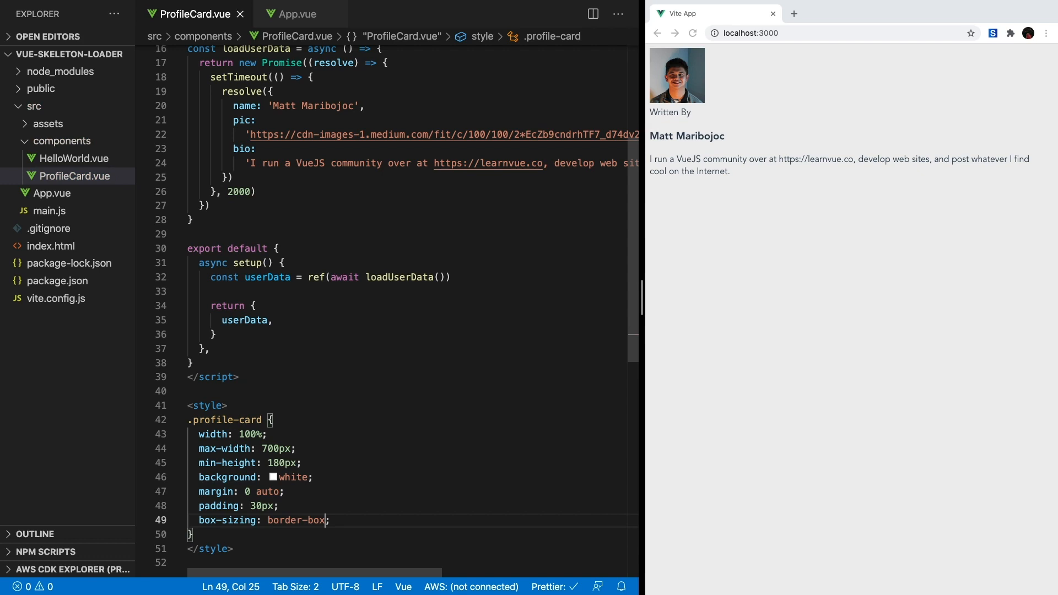
text(overflow: hidden;)
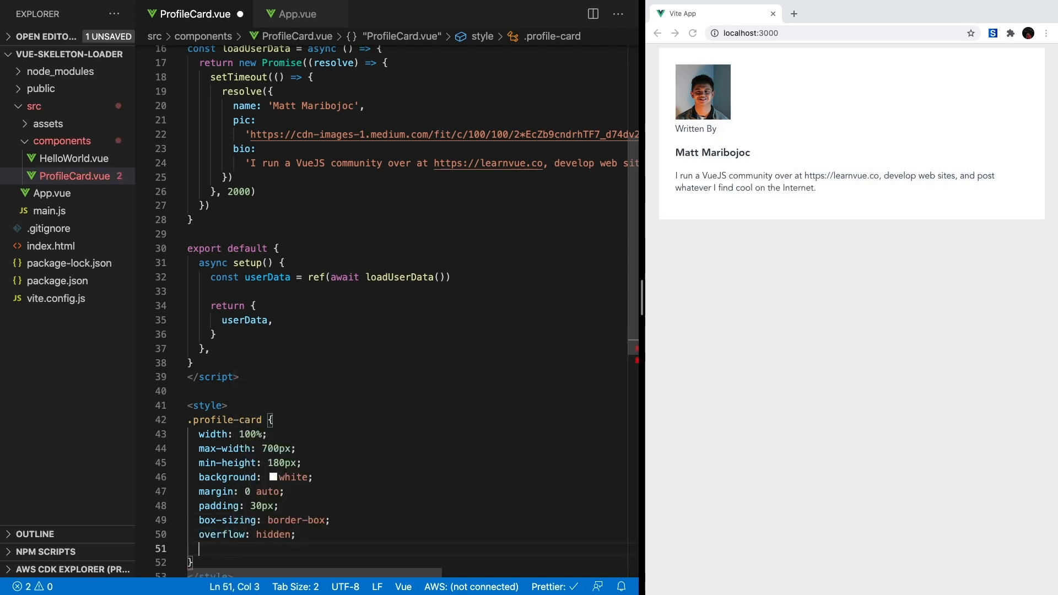
text(border-radius:)
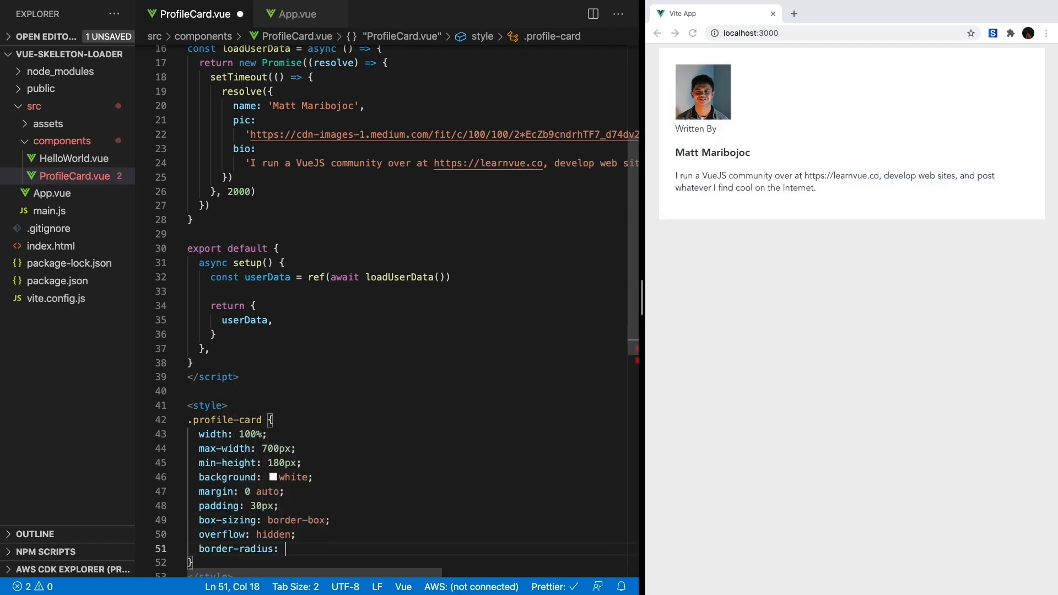
text(20px;)
text(.profile-image {)
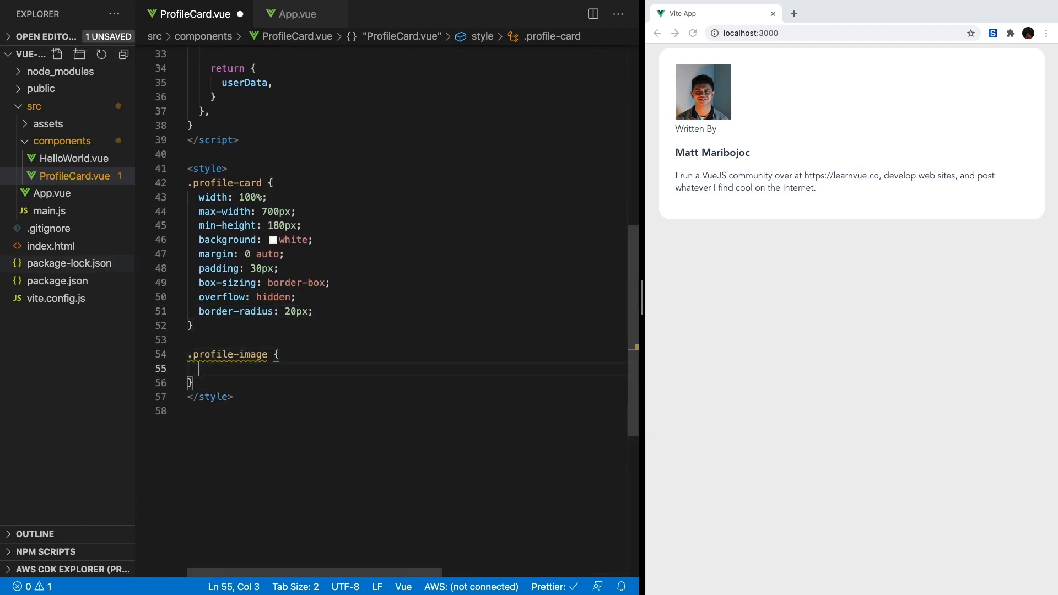
Float .profile-image left at 10%, .profile-info right at 85%, and round the photo.
text(width: 10%;)
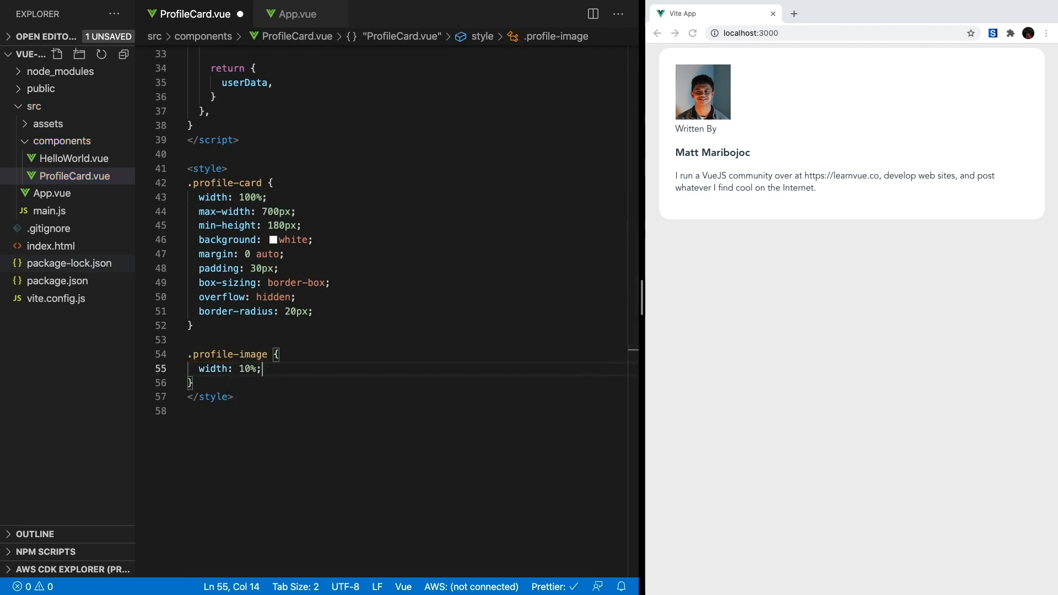
text(float: left;)
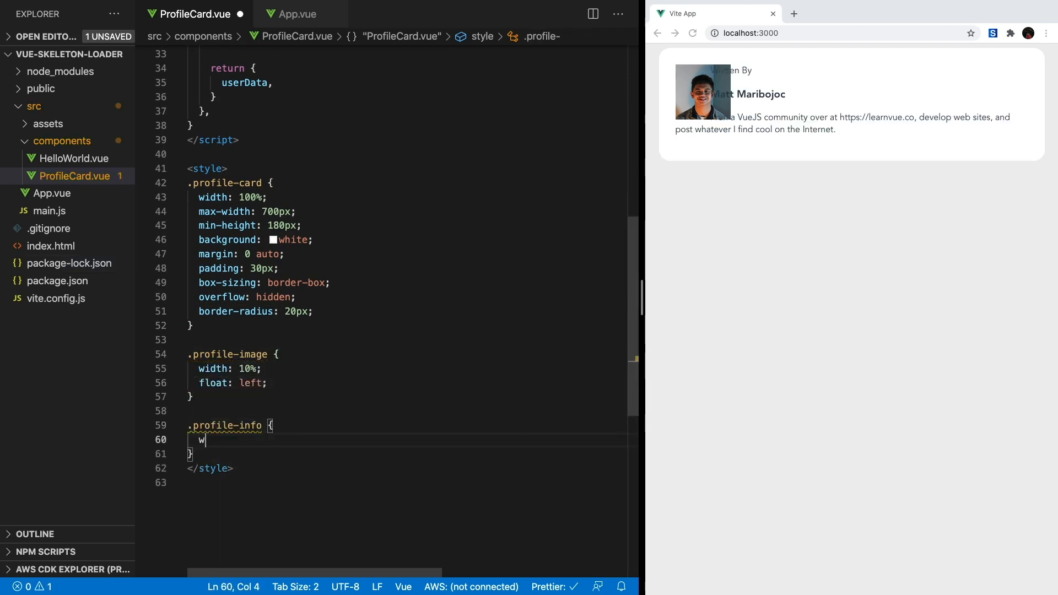
text(idth: 85%;)
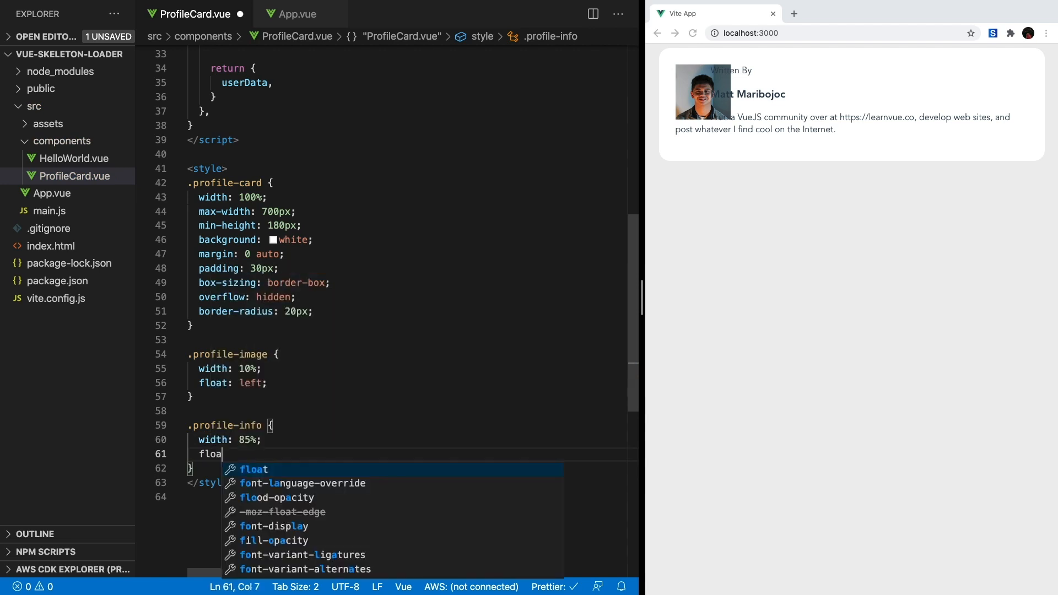
text(: right;)
text(height: auto;)
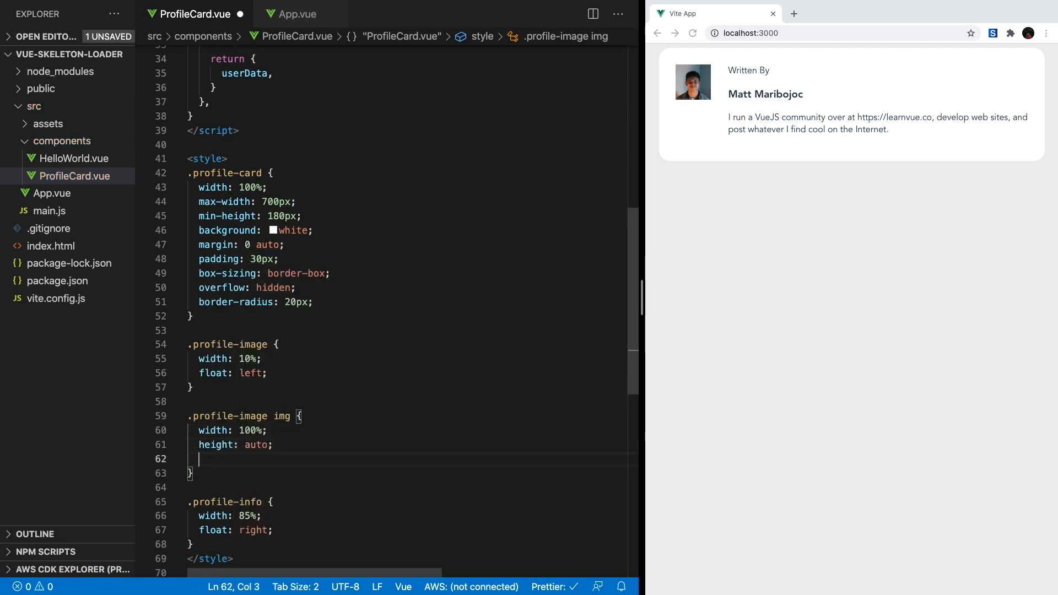
text(border-radius: 50%;)
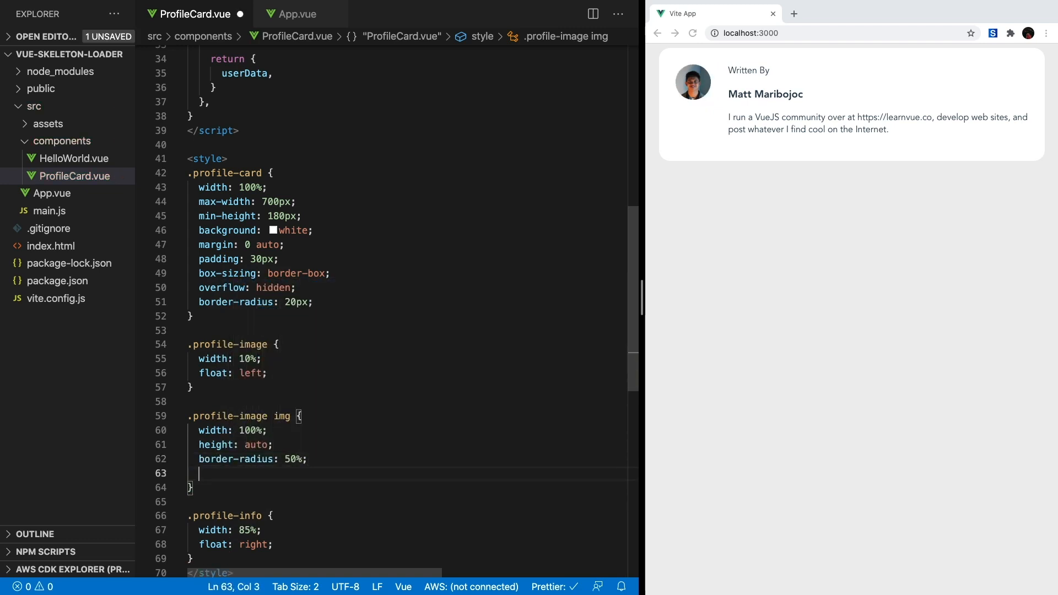
text(padding: 5px;)
text(color: #777;)
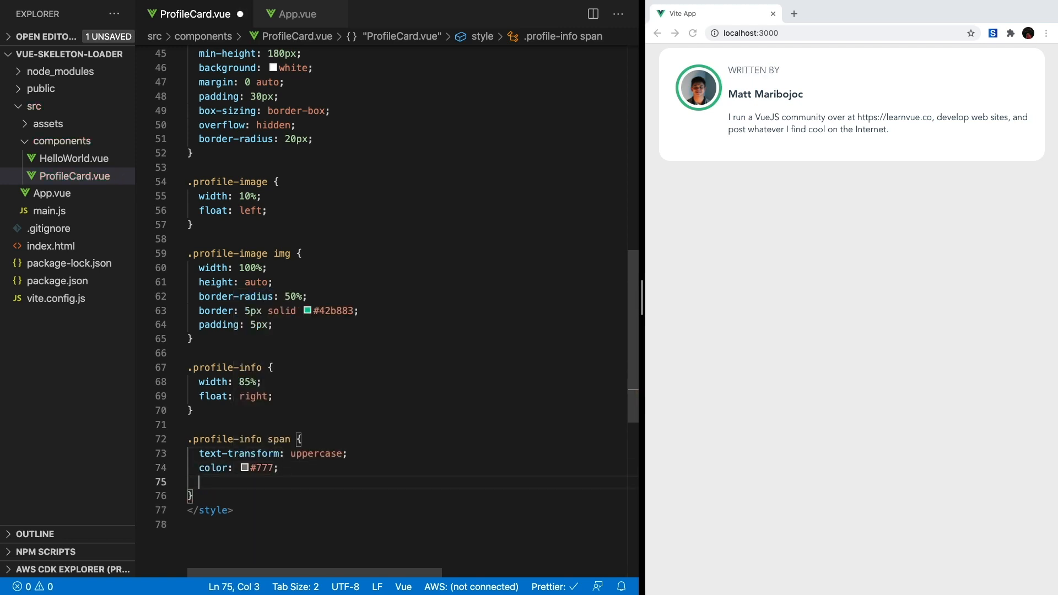
Add label letter-spacing, a 1.5em h3 name rule, and #777 gray bio text.
text(letter-spacing: 3px;)
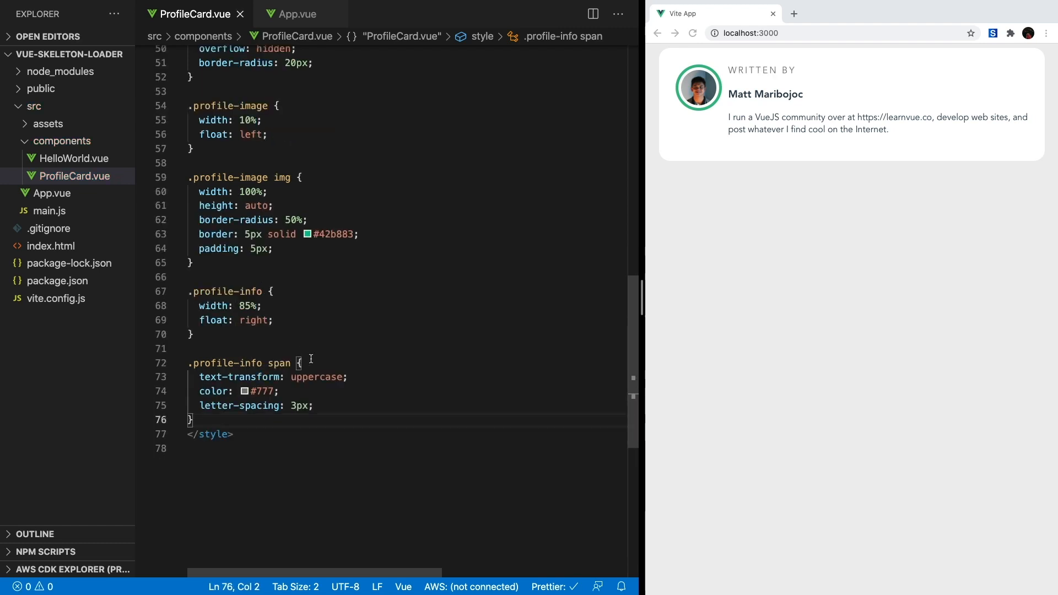
text(.profile-info h3 {)
text(font-size:)
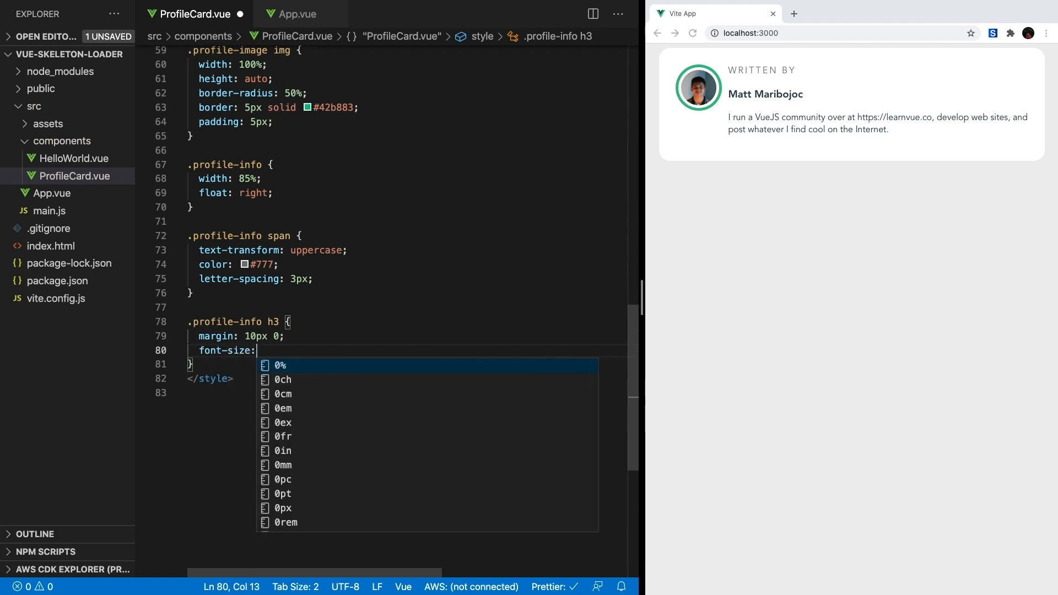
text(1.5em;)
text(line-height: 1)
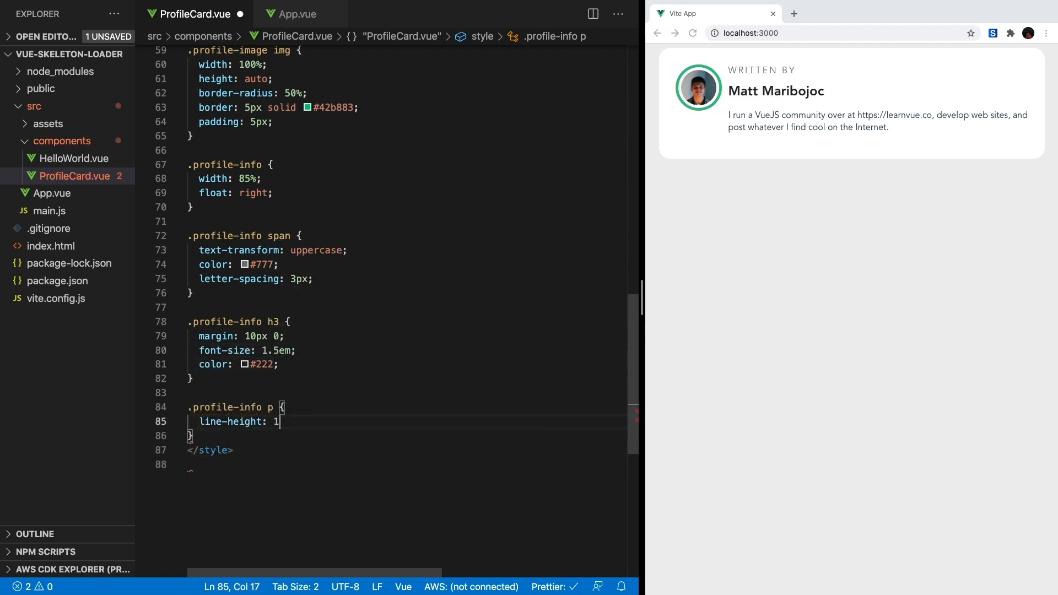
text(40%;)
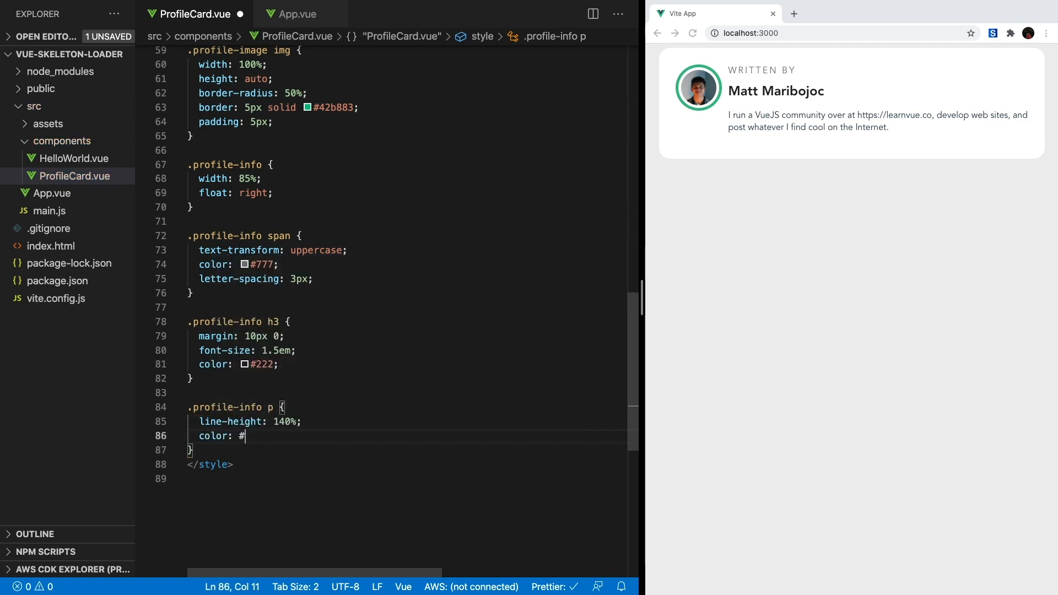
text(777;)
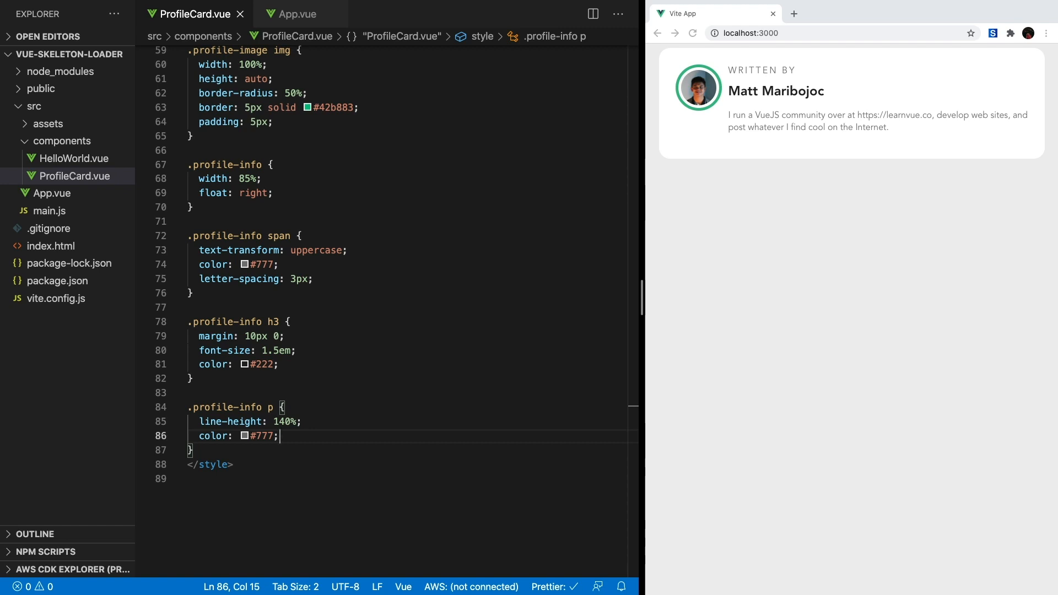
click(66, 140)
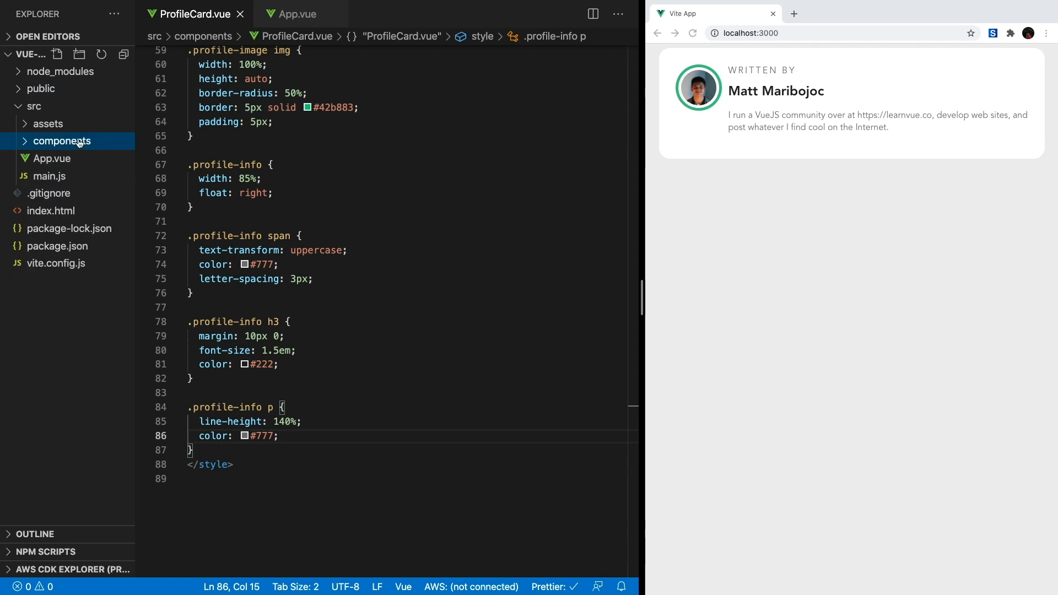
Create ProfileCardSkeleton.vue in components and paste ProfileCard's template into it.
right_click(66, 141)
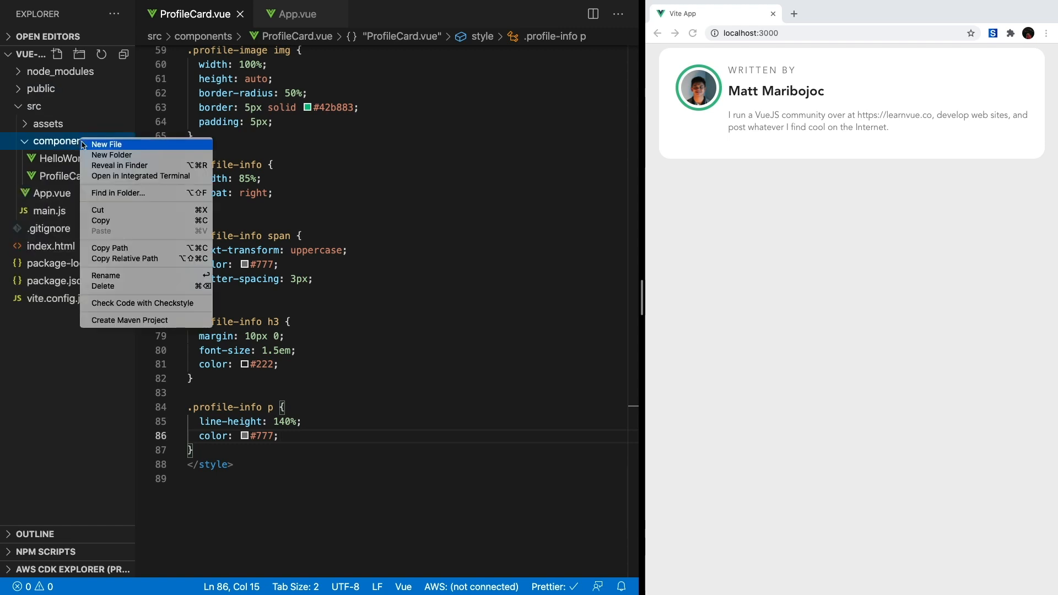
click(106, 144)
text(ProfileCardSkeleton.vue)
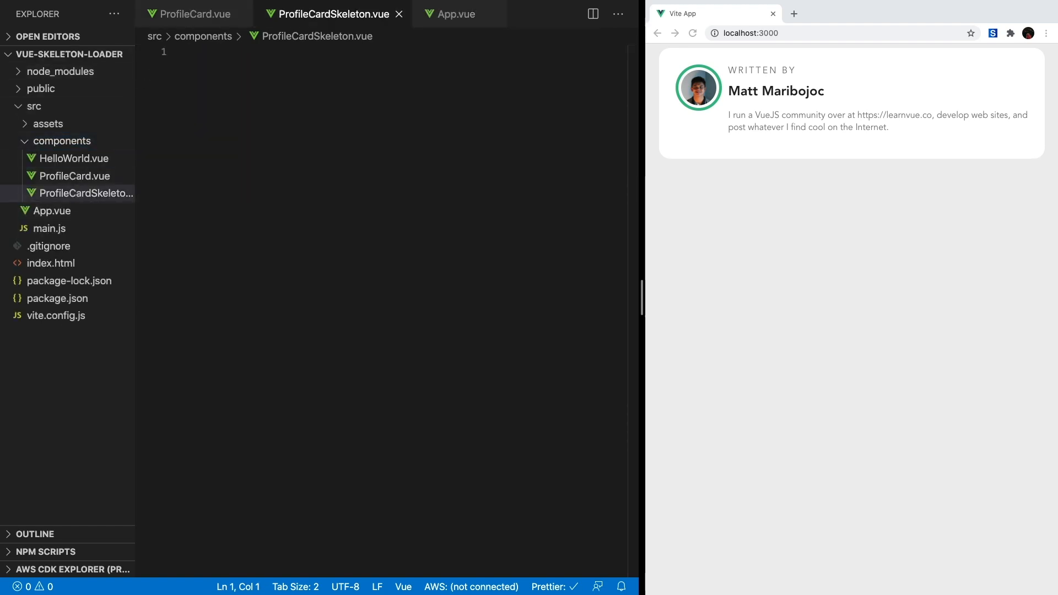
click(252, 69)
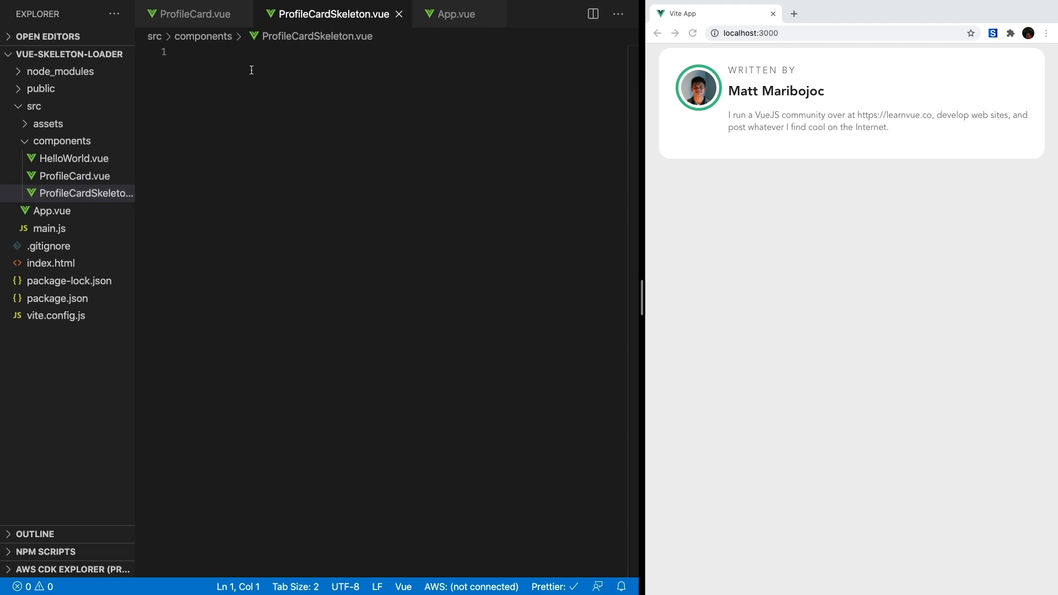
click(192, 13)
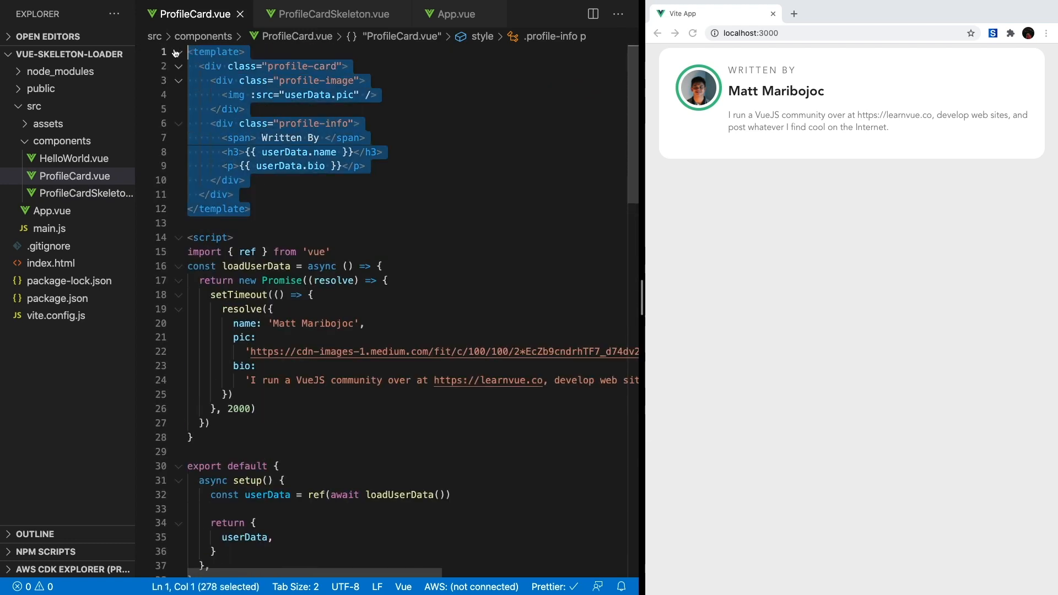
click(334, 14)
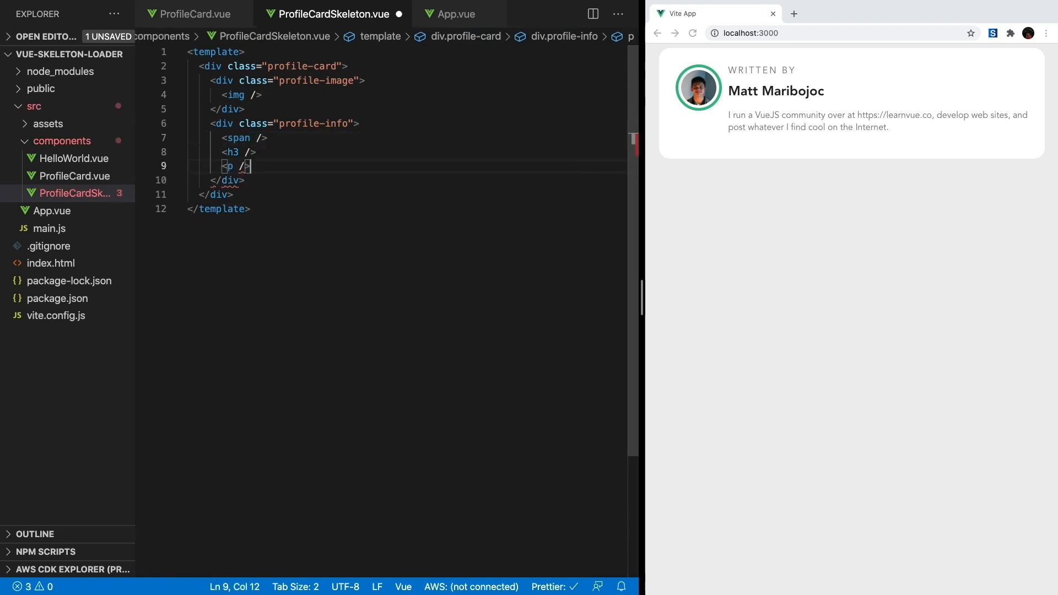
Add a scoped style block and begin a .profile-image img rule.
text(<style)
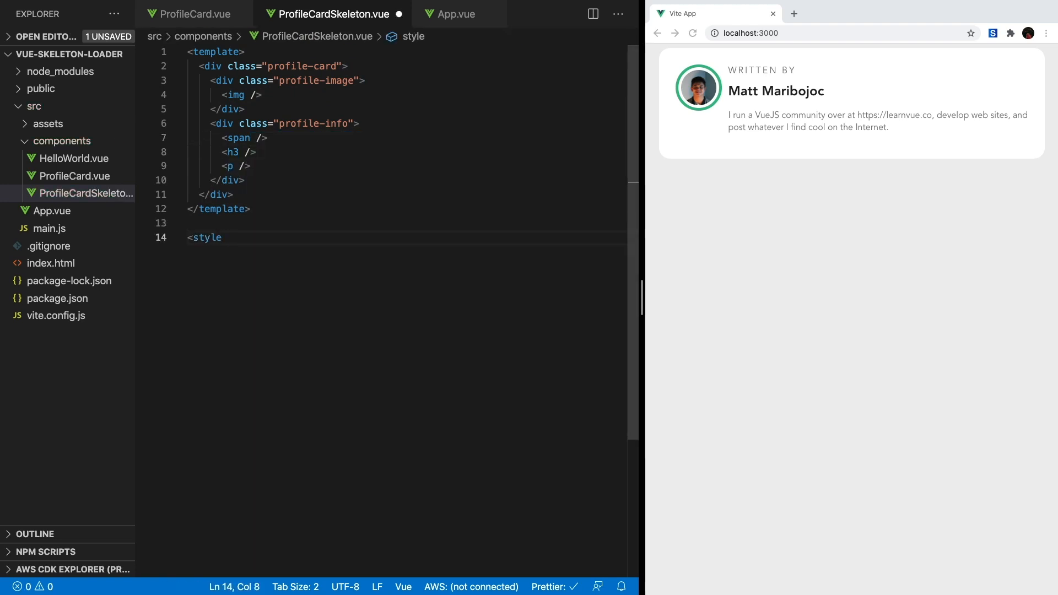
text(scoped>)
text(</style>)
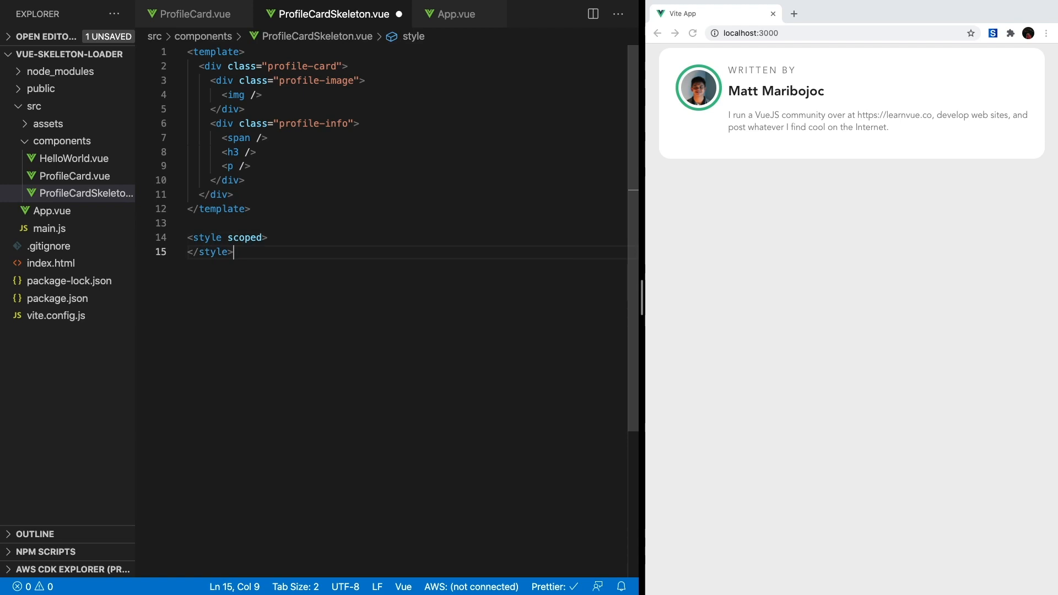
text(.profile-image img {)
text(width:)
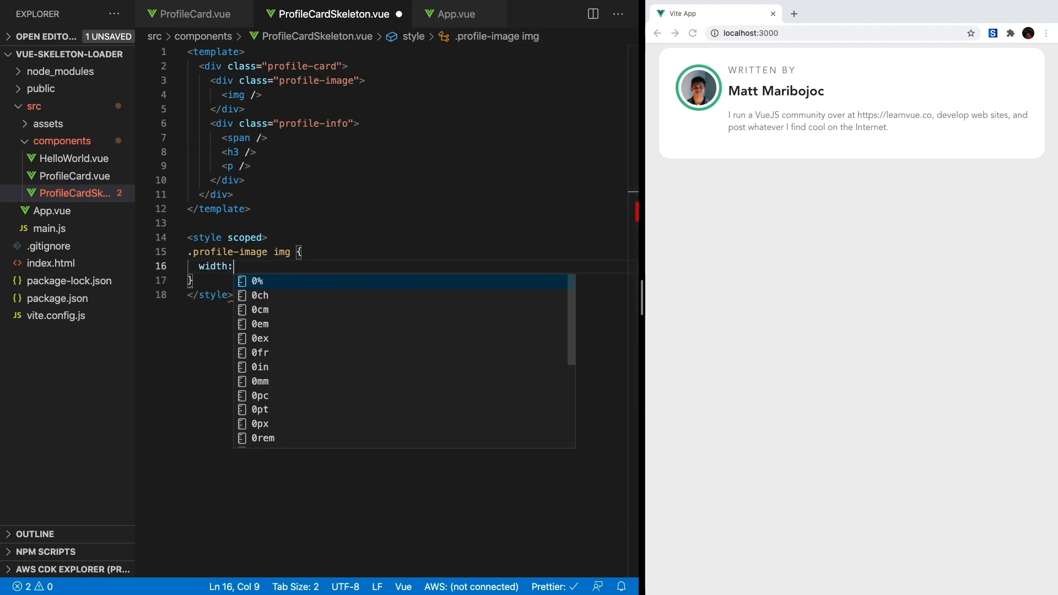
Give the skeleton image and span 100% width with #eee backgrounds, then start the next width.
text(100%;)
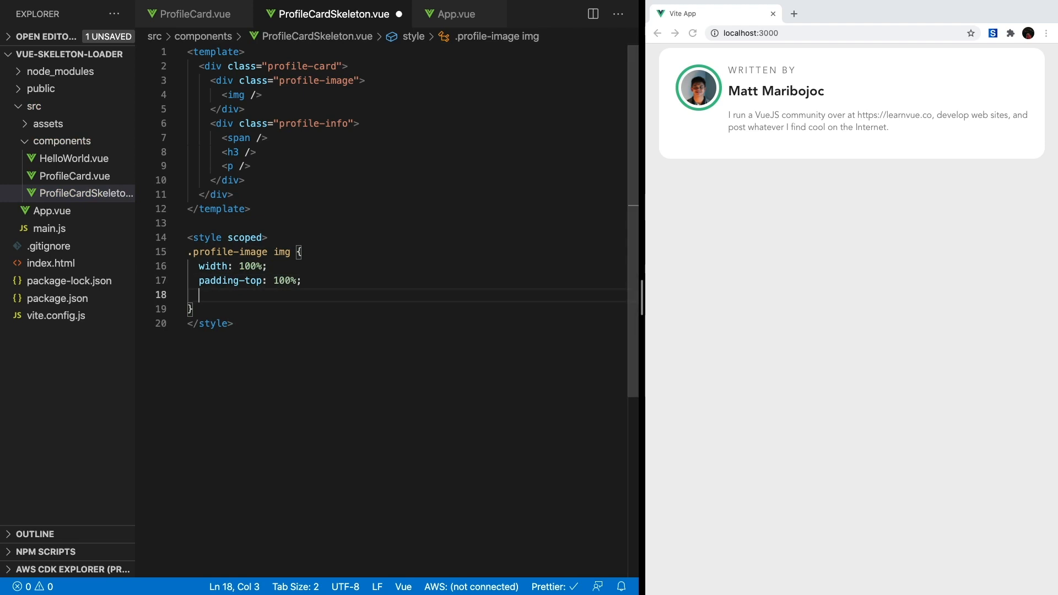
text(background-color: #eee;)
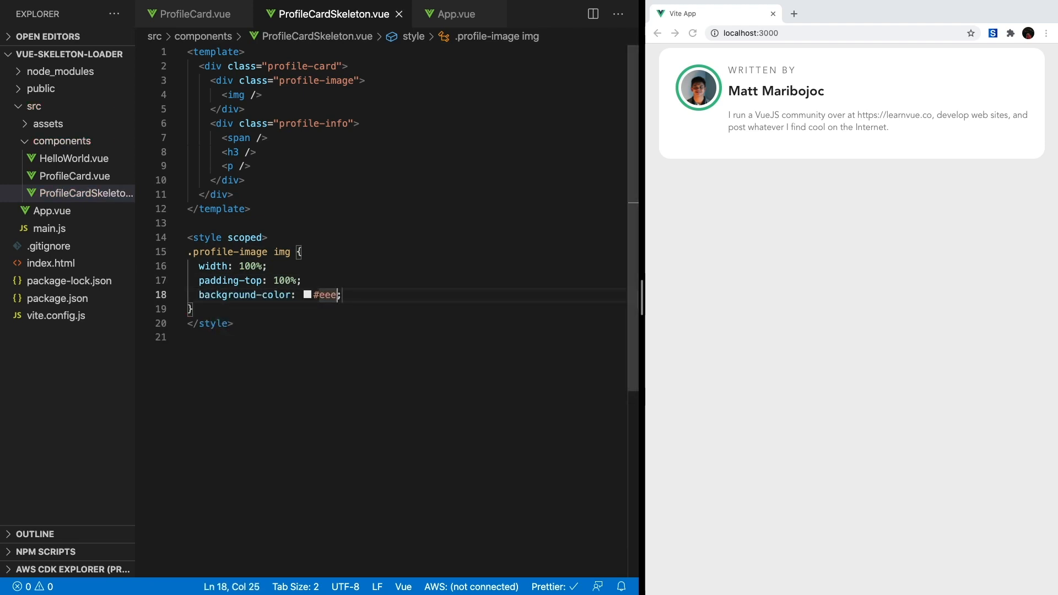
text(.profile-info spa)
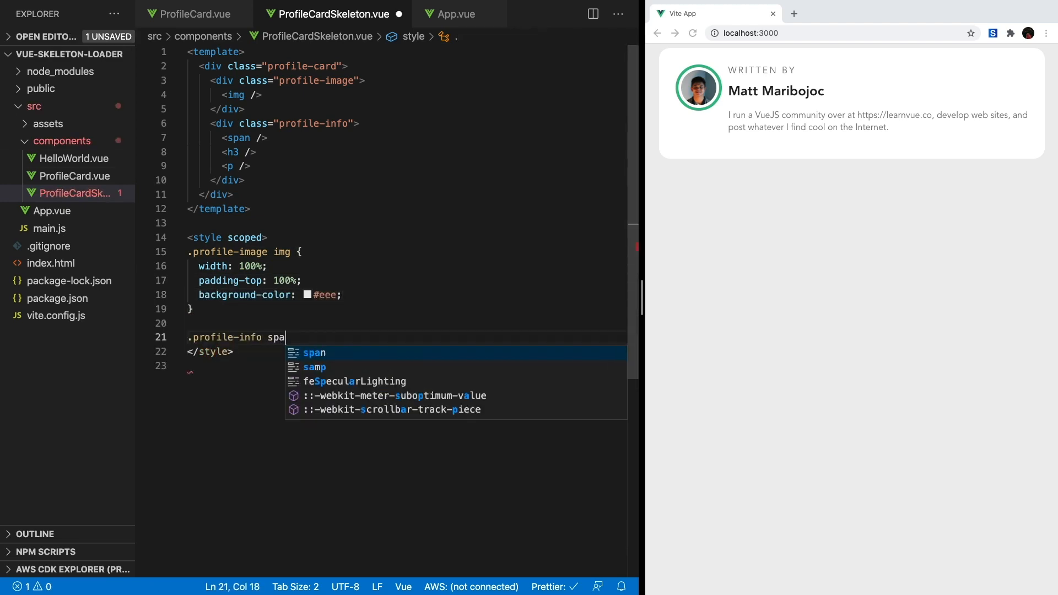
text(n {)
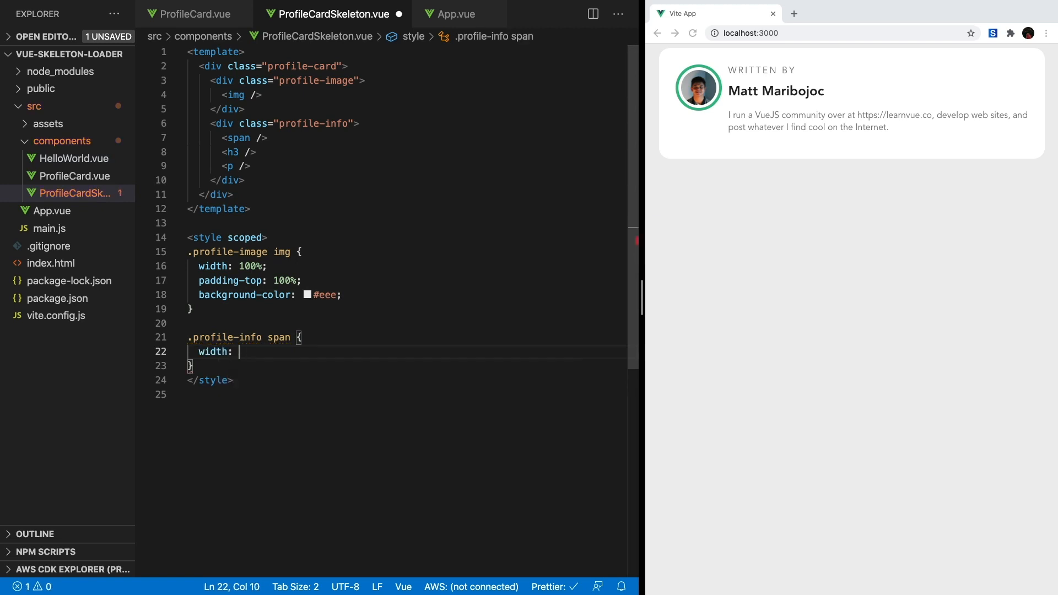
text(100%;)
text(.profile-info p {)
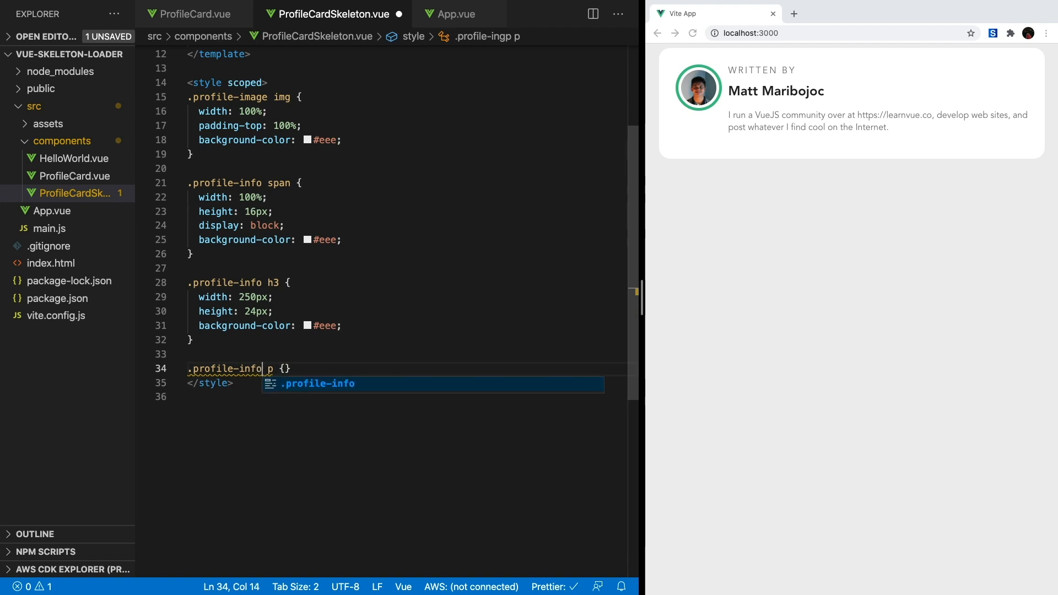
text(width)
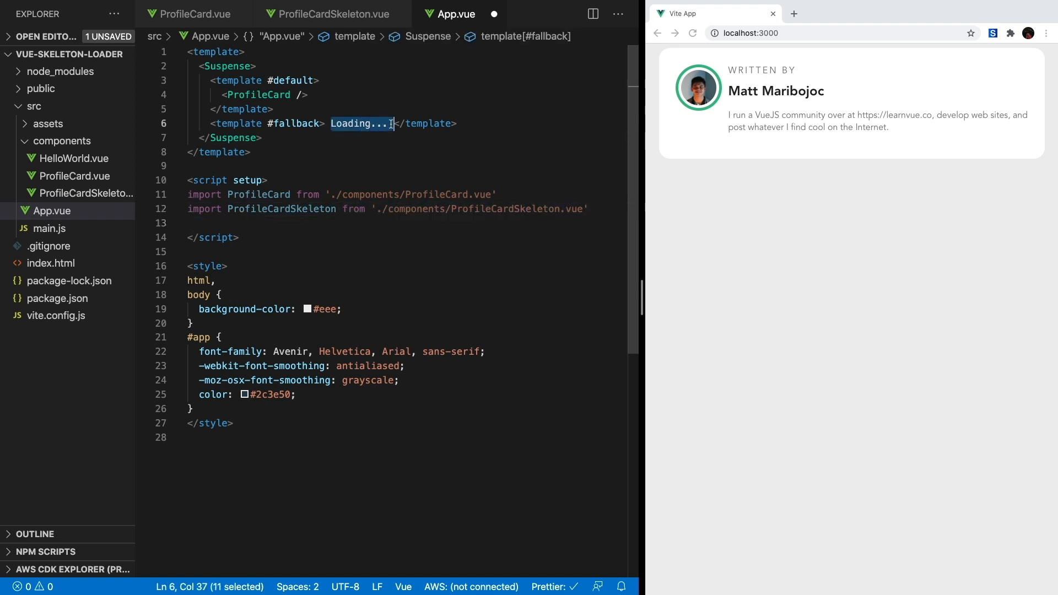
Put <ProfileCardSkeleton /> in App.vue's Suspense fallback, then return to the skeleton's styles.
text(<ProfileCardSkeleton />)
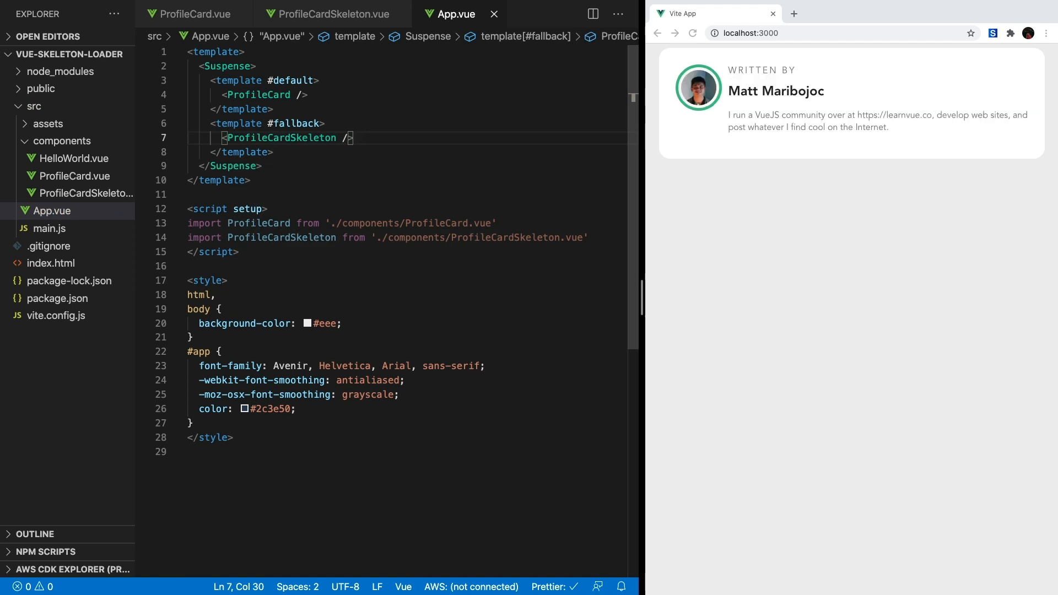
click(692, 33)
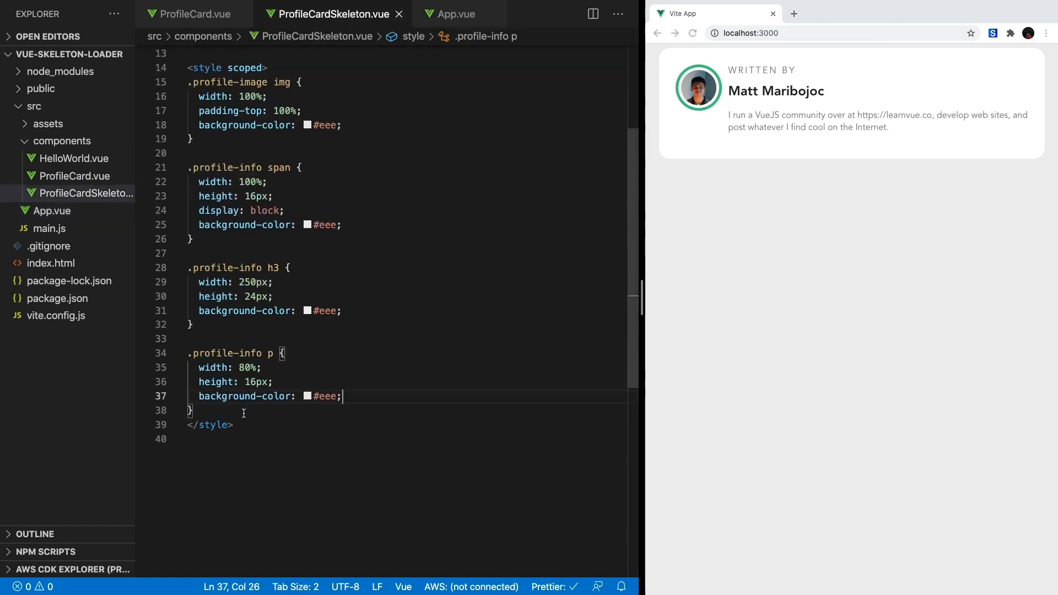
text(@)
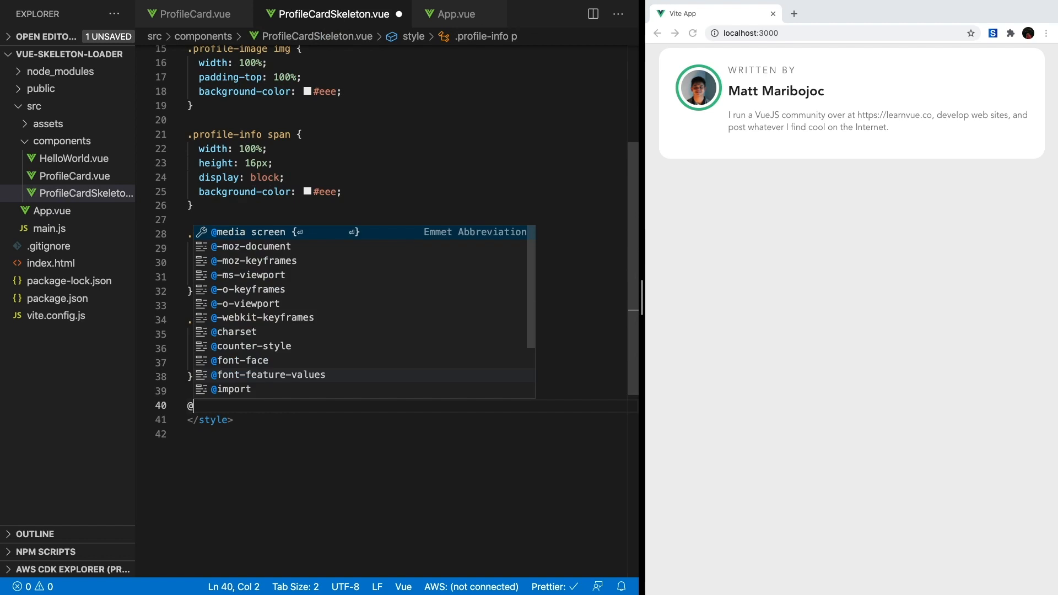
text(keyframes pulse0b)
click(413, 434)
text(bac)
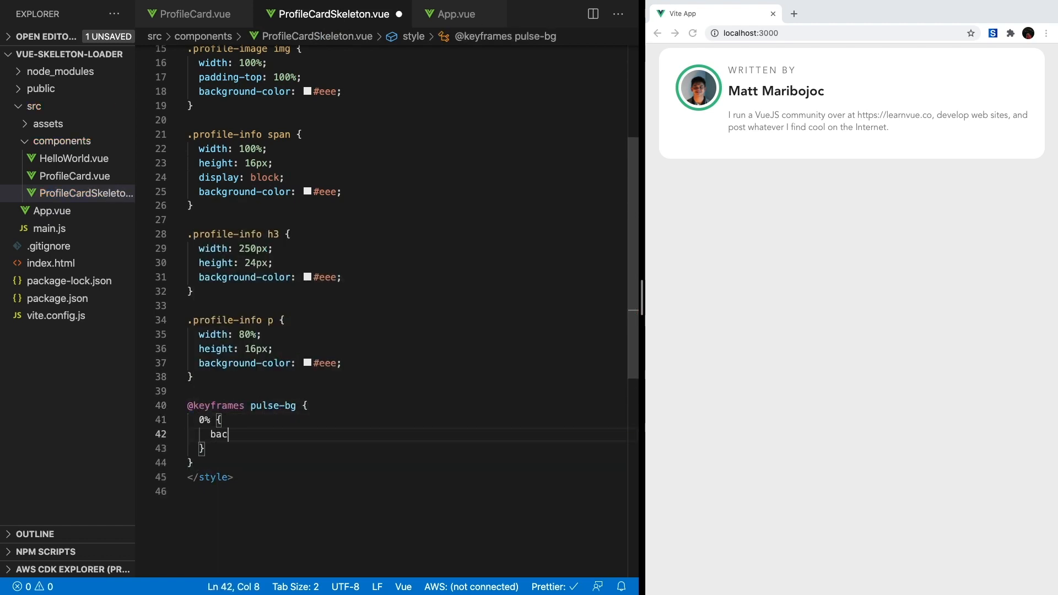
text(kground-color: #eee;)
text(bgc)
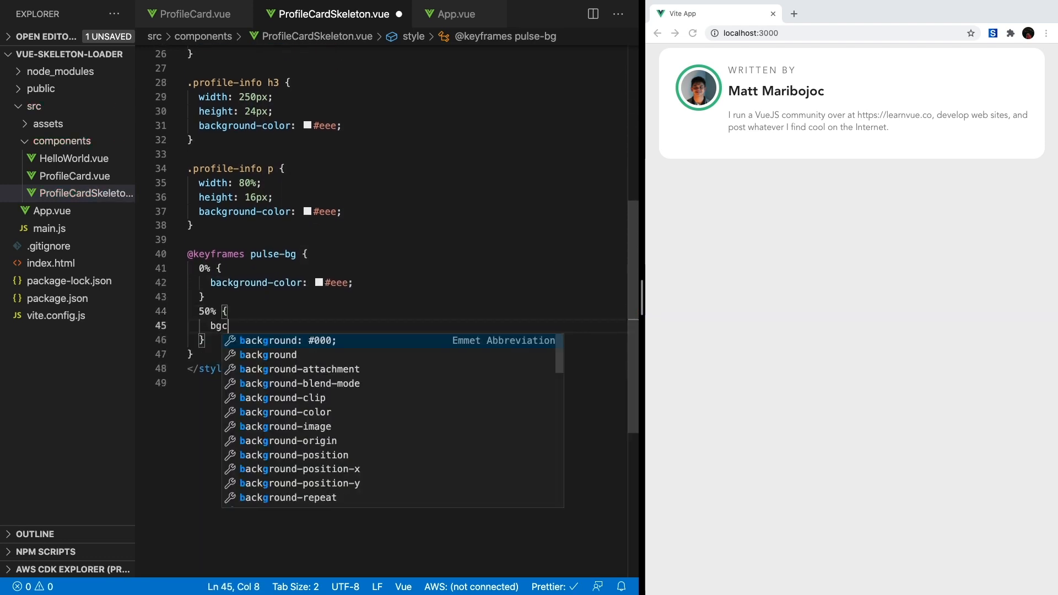
text(background-color: #eaea;)
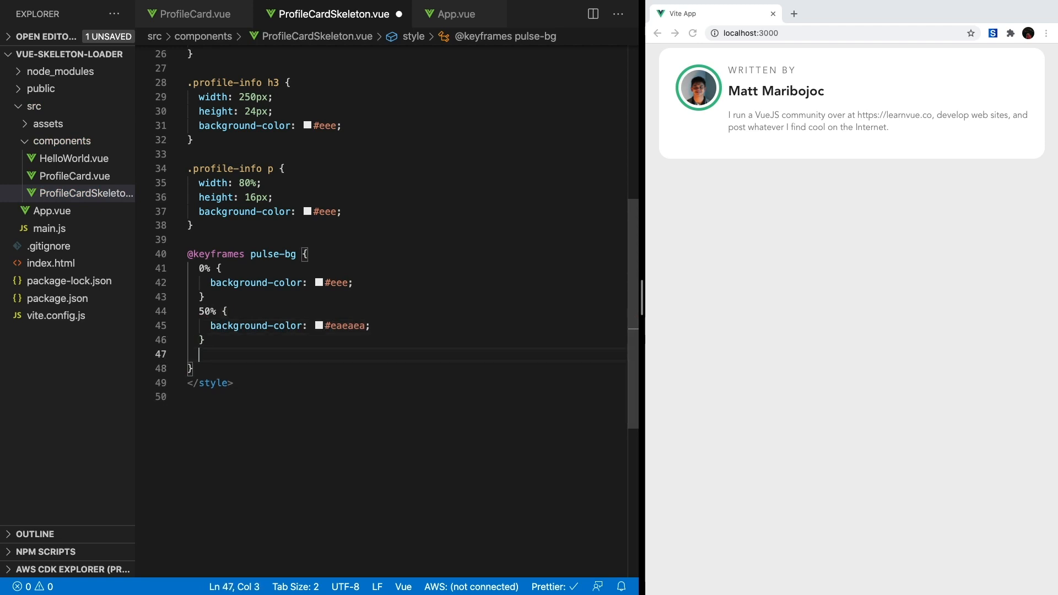
text(100% {)
text(background-color: #eee;)
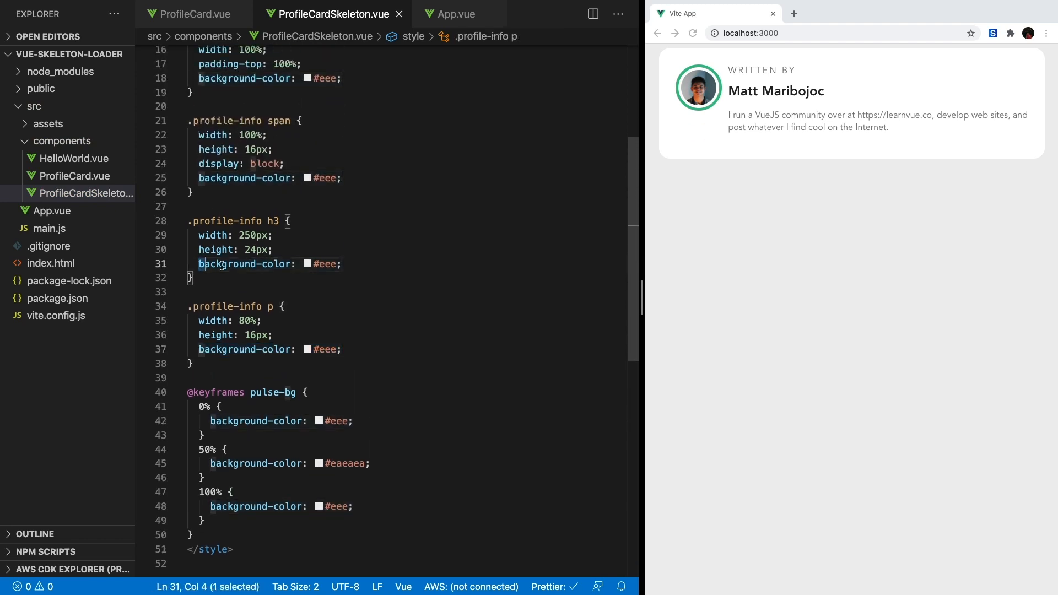
text(animation:)
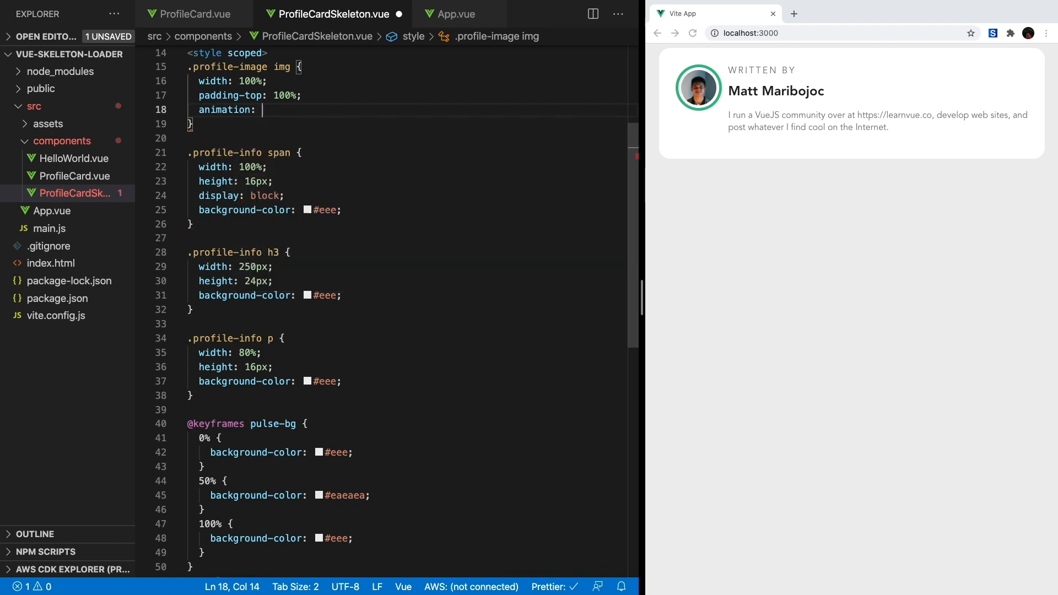
text(pulse-bg 1s)
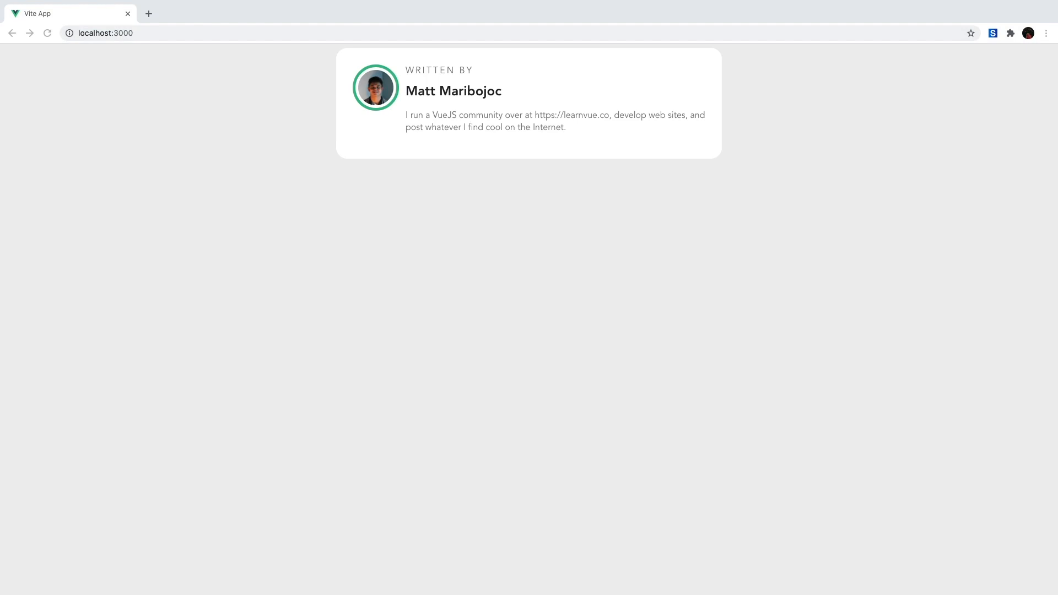
Reload localhost:3000 in Chrome to watch the loading fallback appear.
click(46, 32)
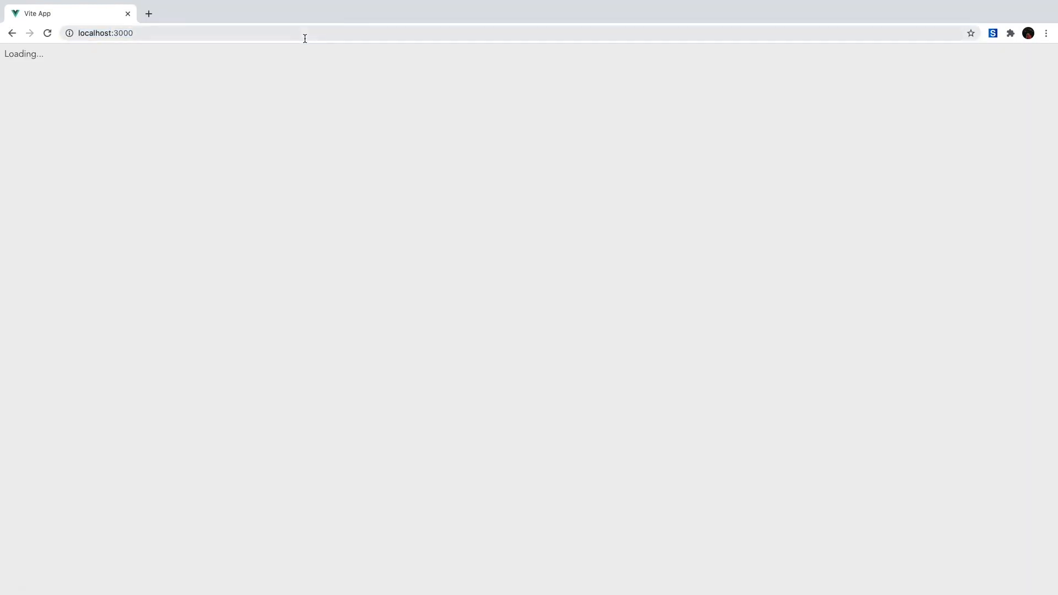